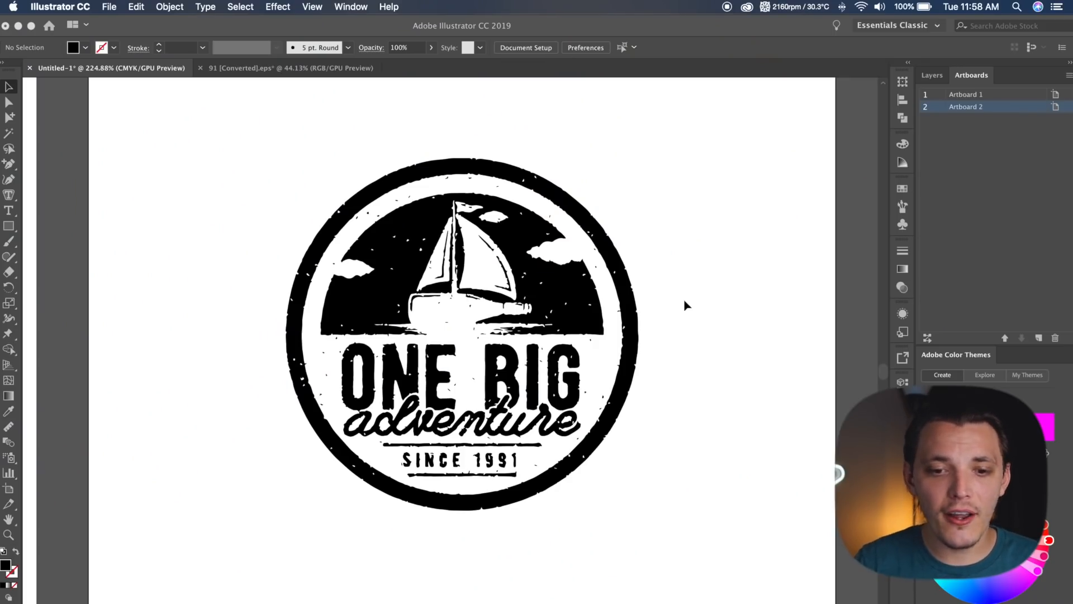
pyautogui.moveTo(239, 325)
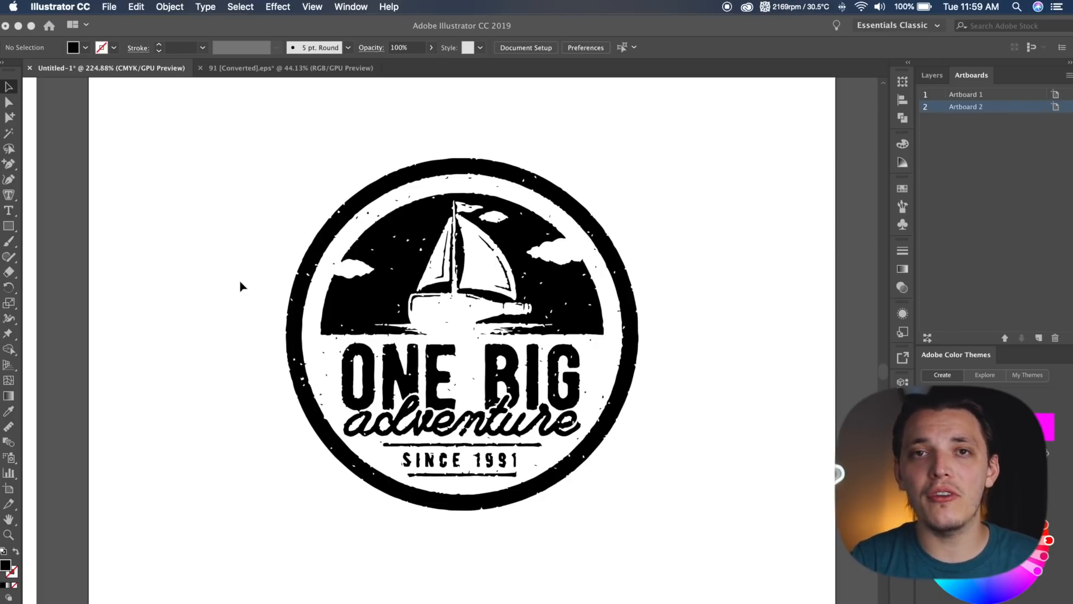
# Add a blank third artboard, then select the sailboat artwork in 91 [Converted].eps
pyautogui.click(463, 339)
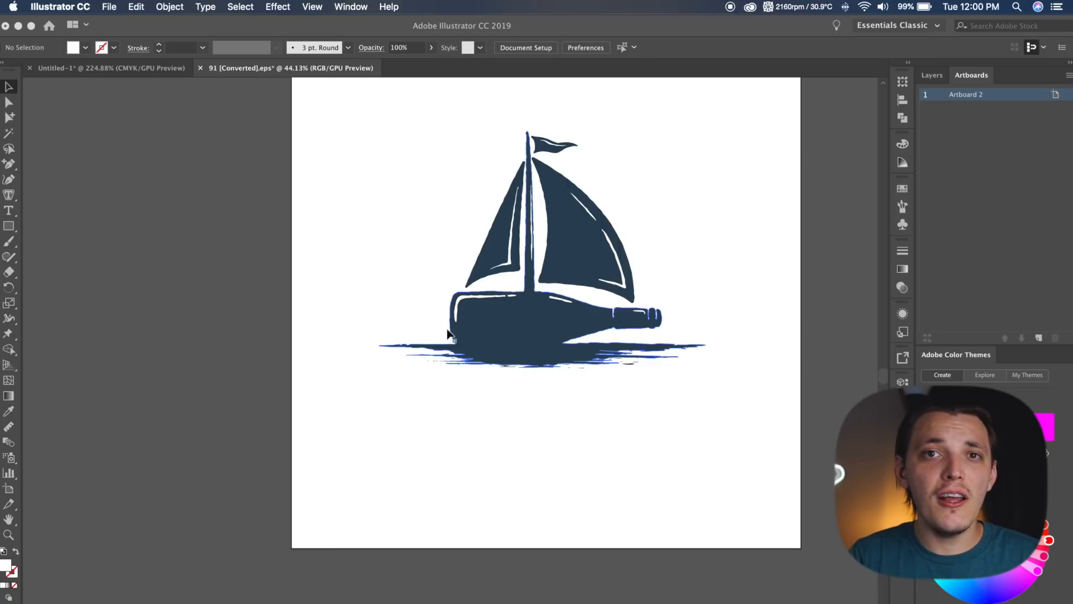
pyautogui.moveTo(472, 298)
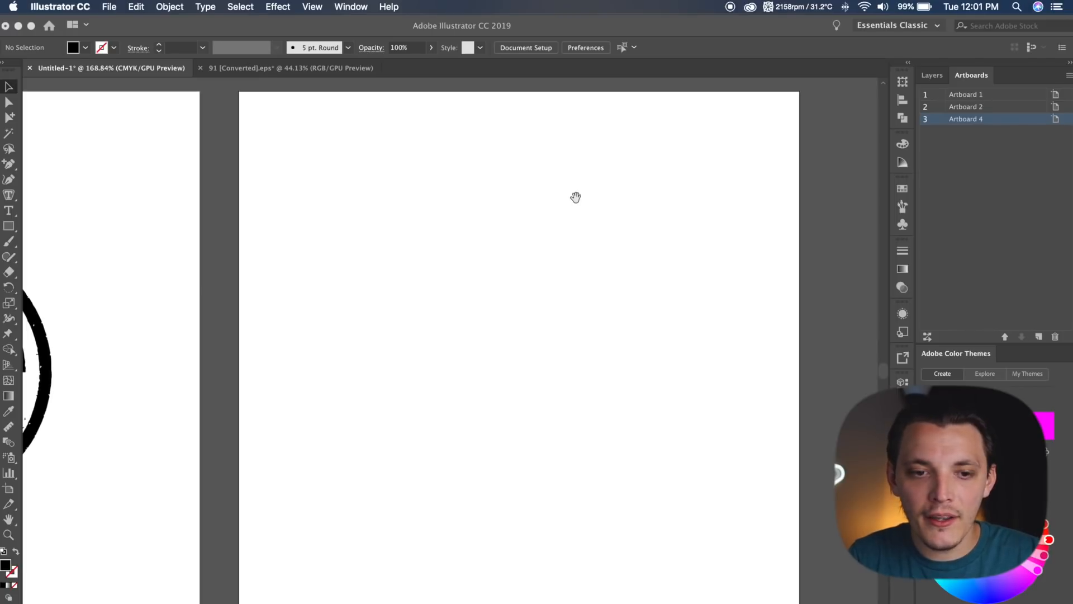
pyautogui.moveTo(498, 375)
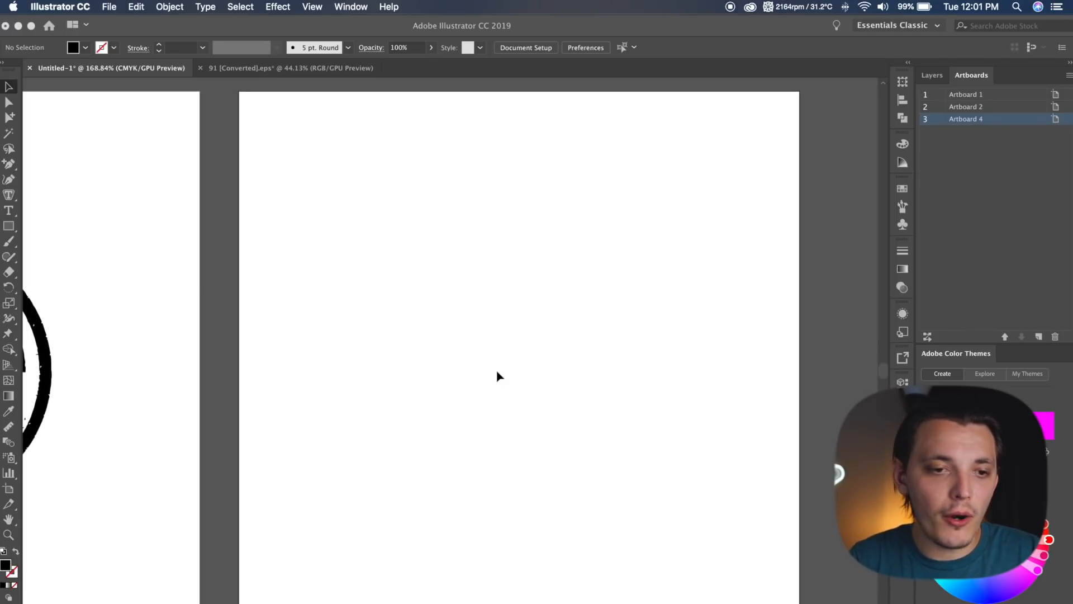
pyautogui.click(351, 7)
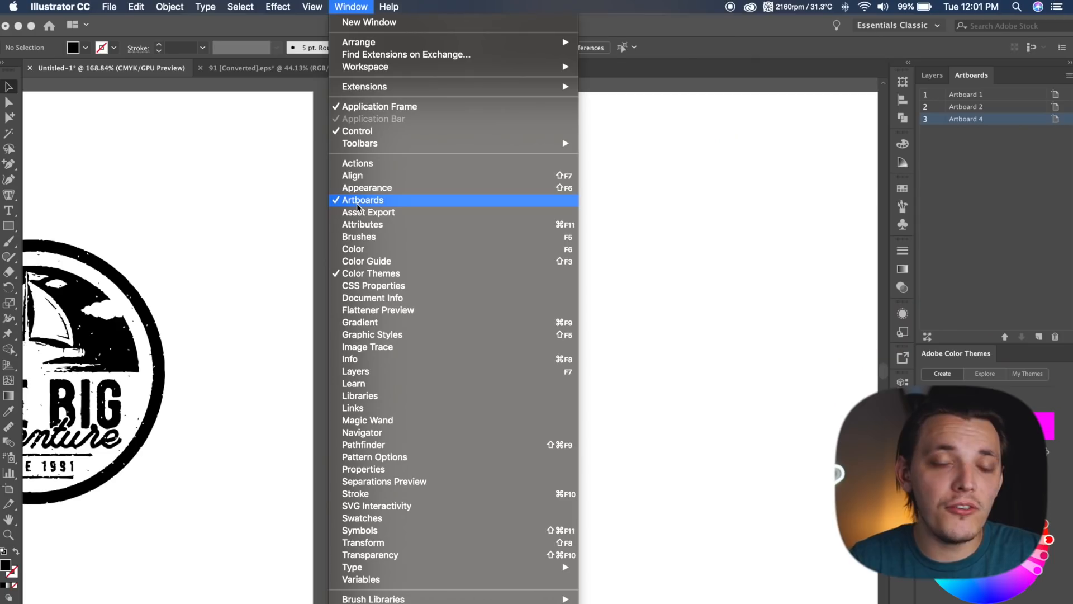
pyautogui.click(362, 200)
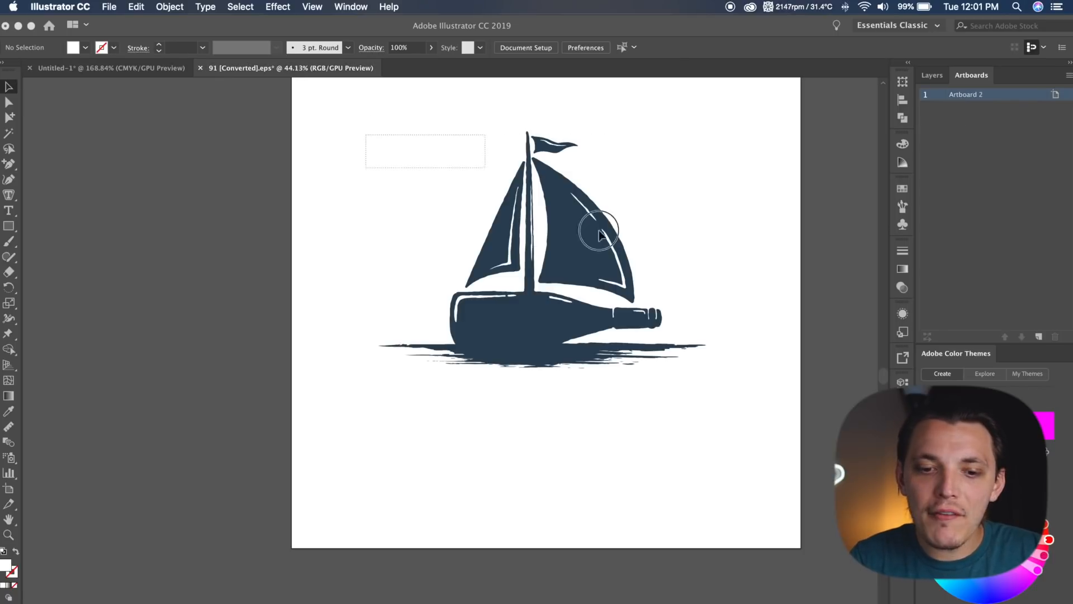
pyautogui.click(599, 236)
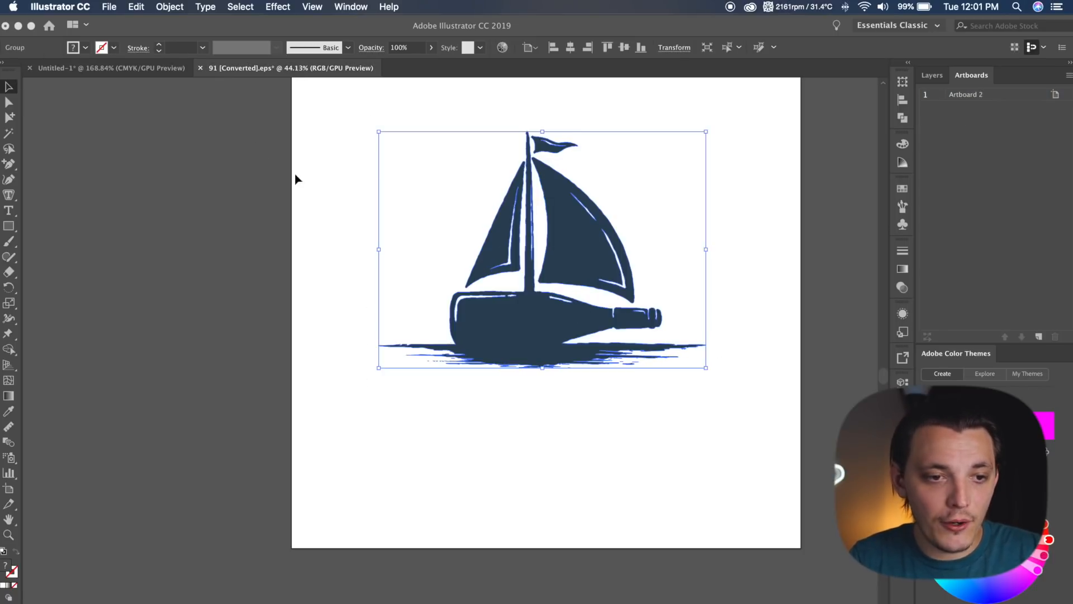
pyautogui.moveTo(180, 74)
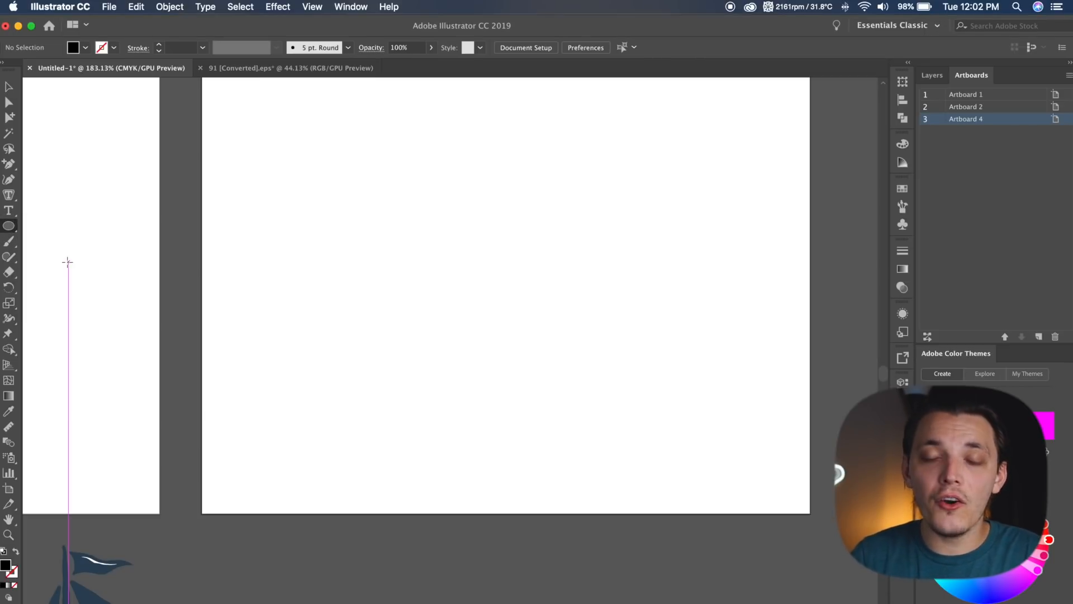
# Draw a circle with the Ellipse Tool, swap to a black outline, and set a 7 pt stroke
pyautogui.click(9, 226)
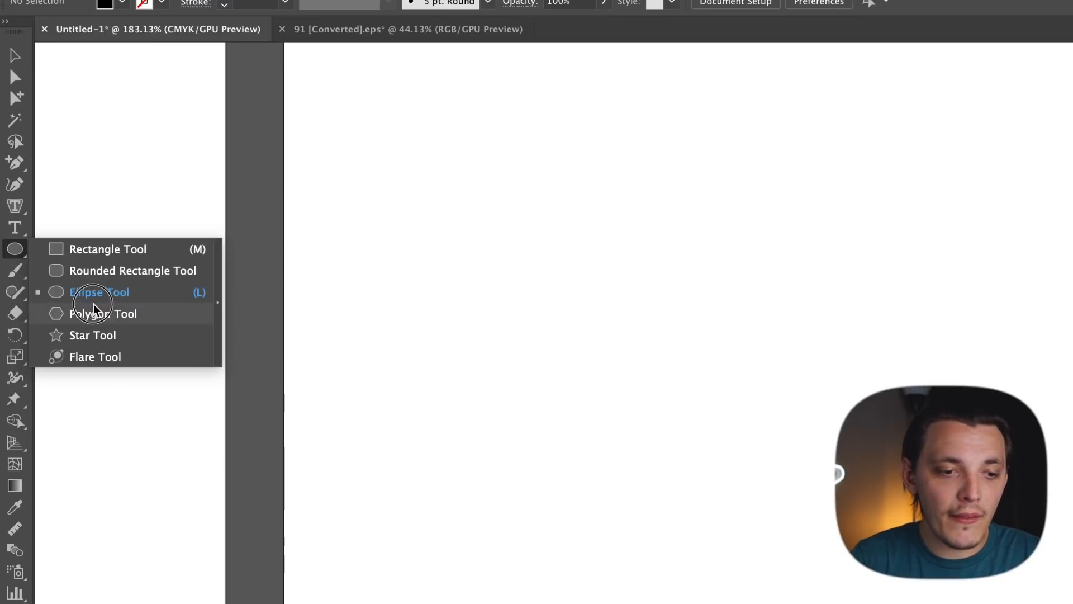
pyautogui.click(99, 292)
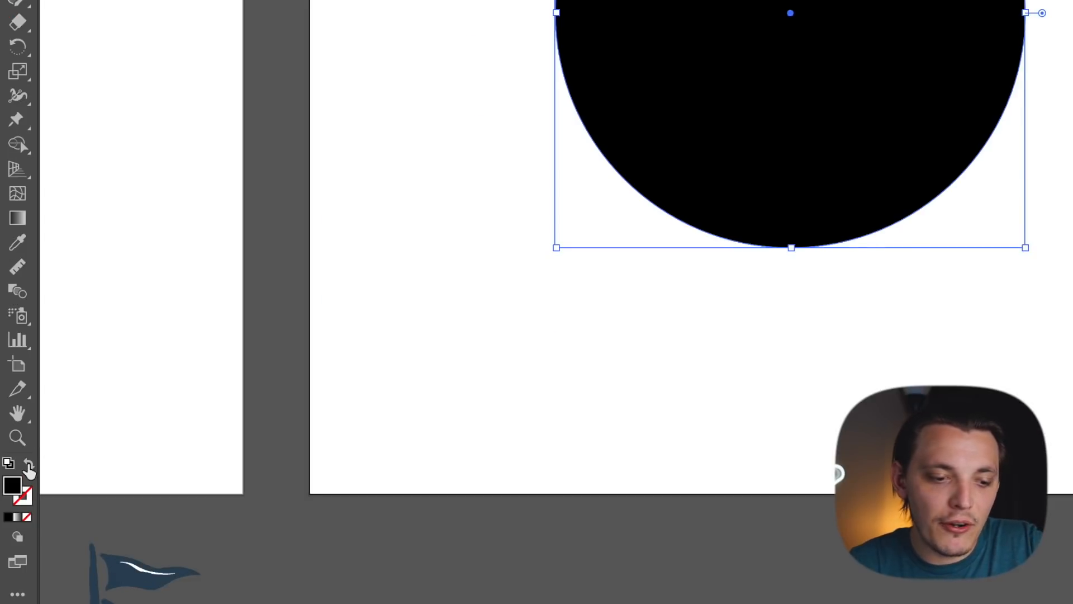
pyautogui.click(10, 565)
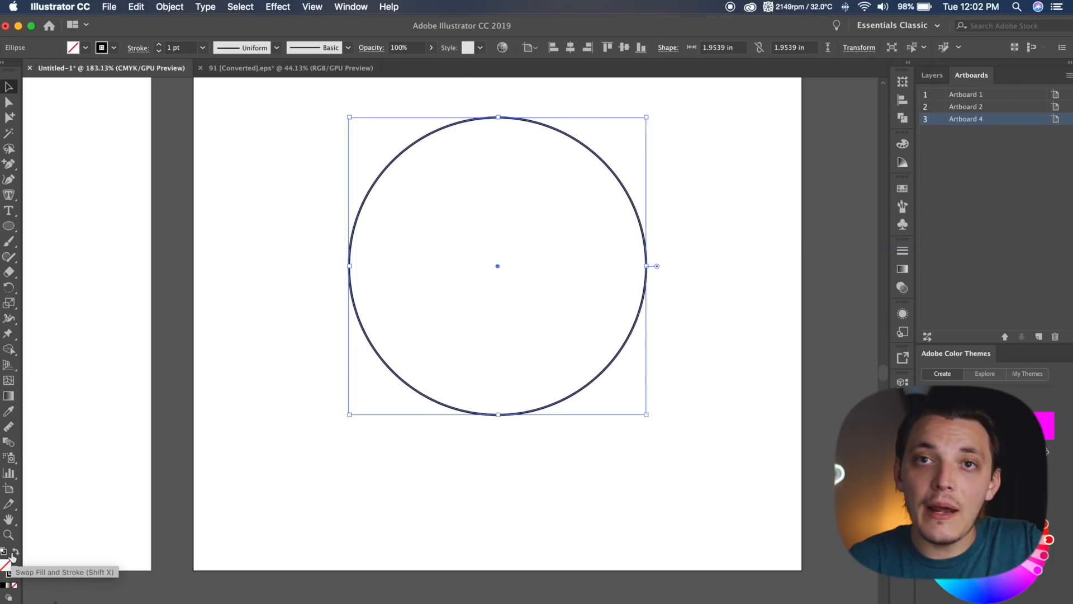
pyautogui.moveTo(77, 313)
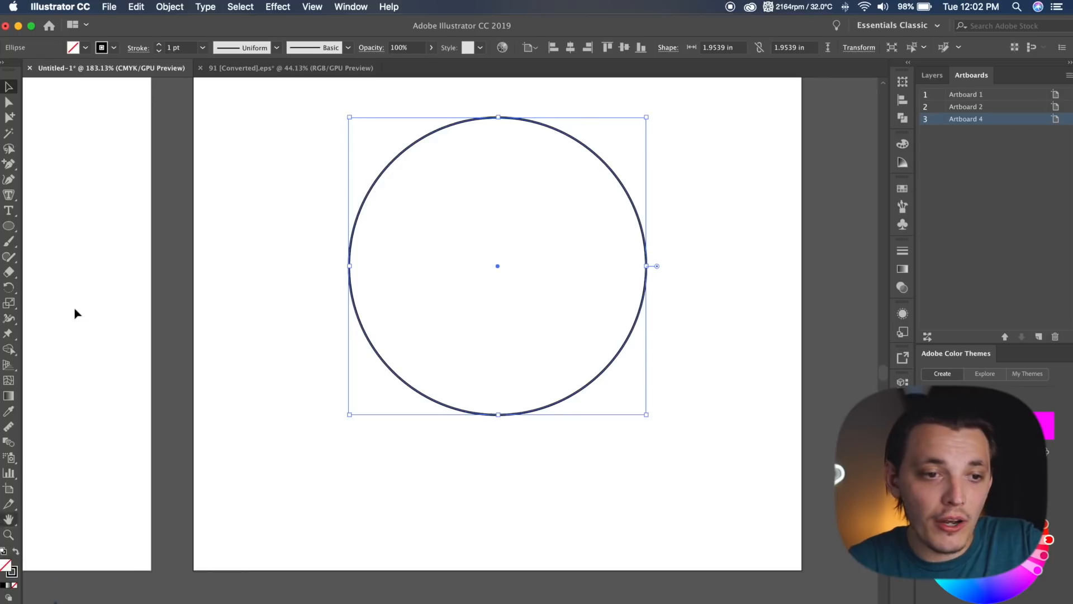
pyautogui.click(162, 45)
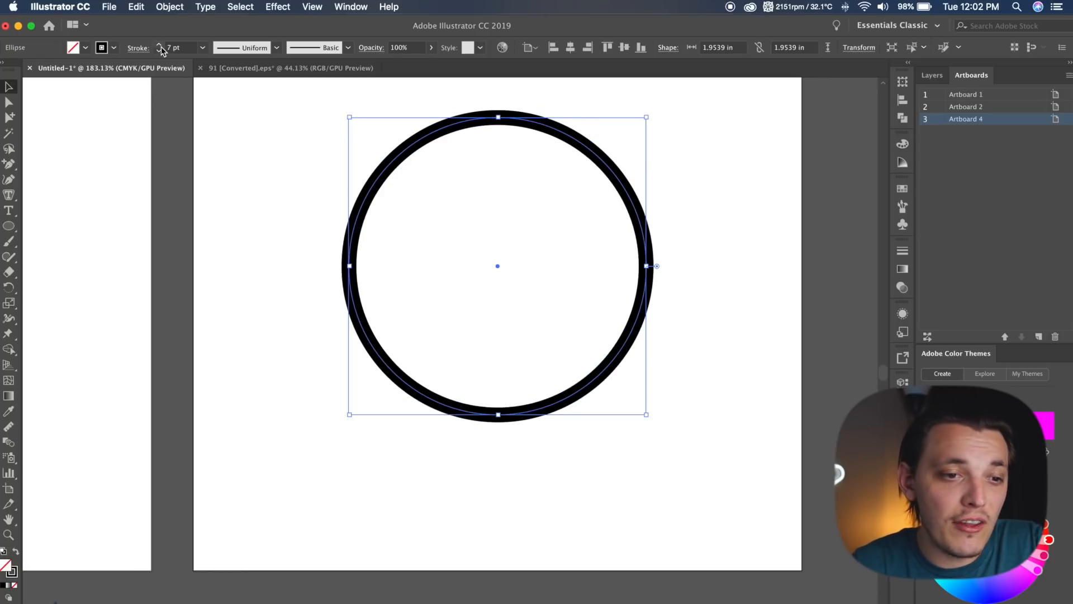
pyautogui.moveTo(115, 52)
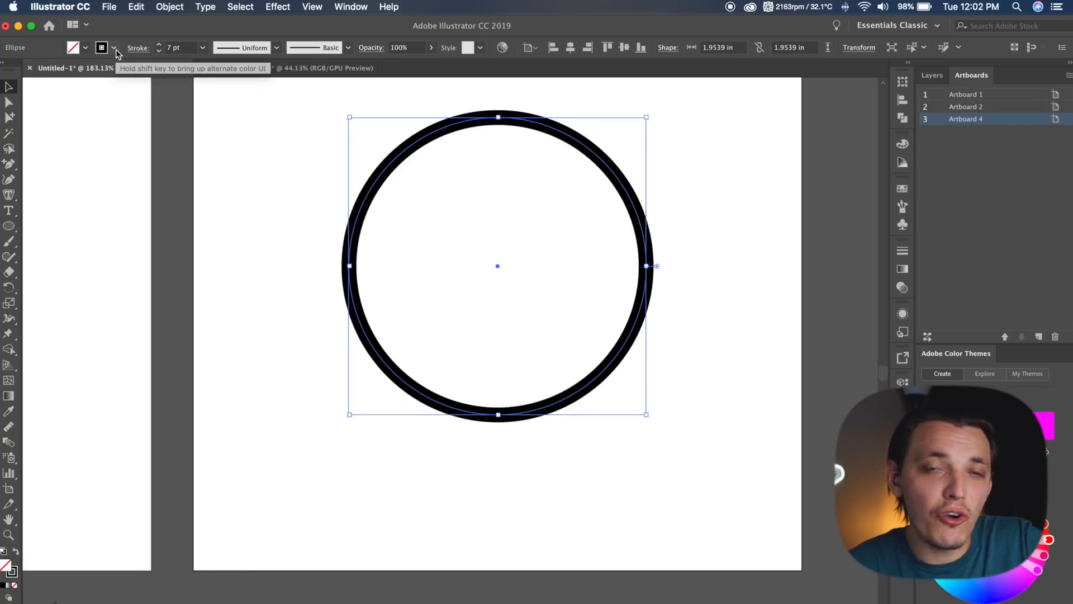
pyautogui.click(323, 232)
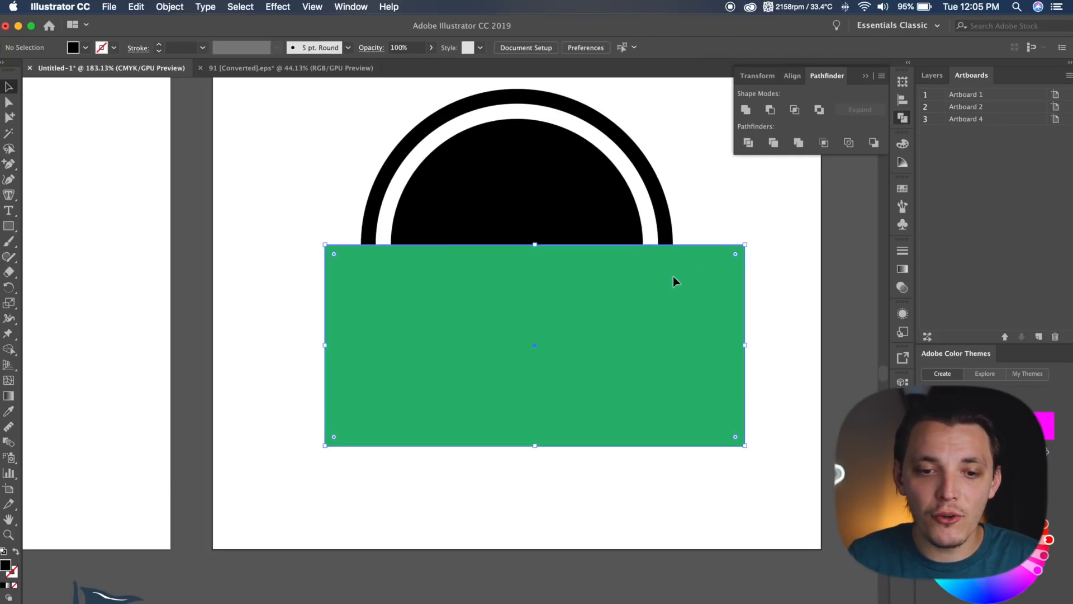
# Select the rectangle and inner circle and apply Minus Front to remove the lower half
pyautogui.click(589, 202)
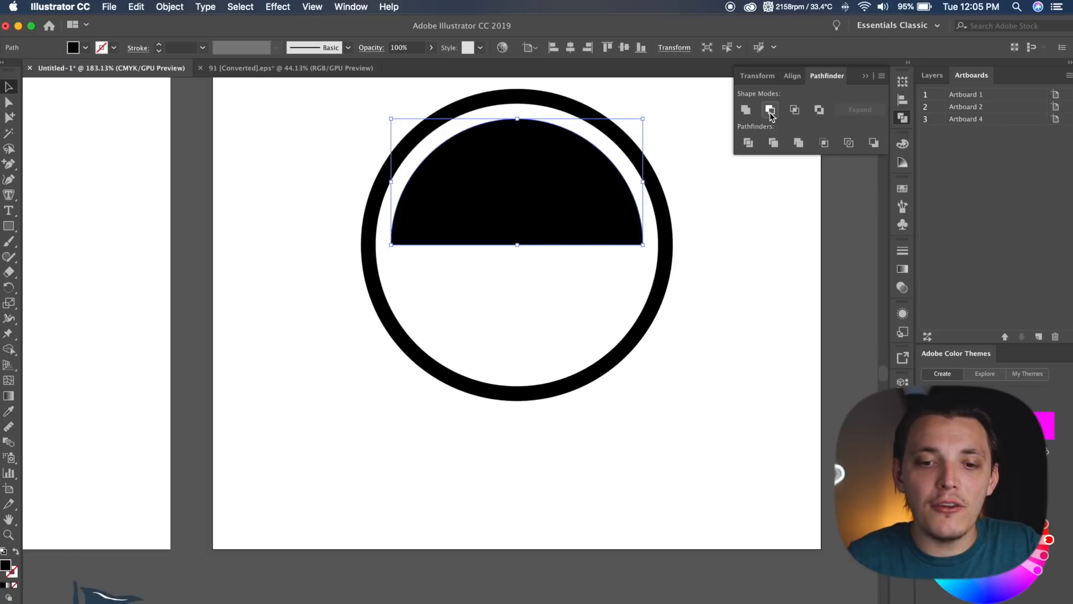
pyautogui.click(770, 109)
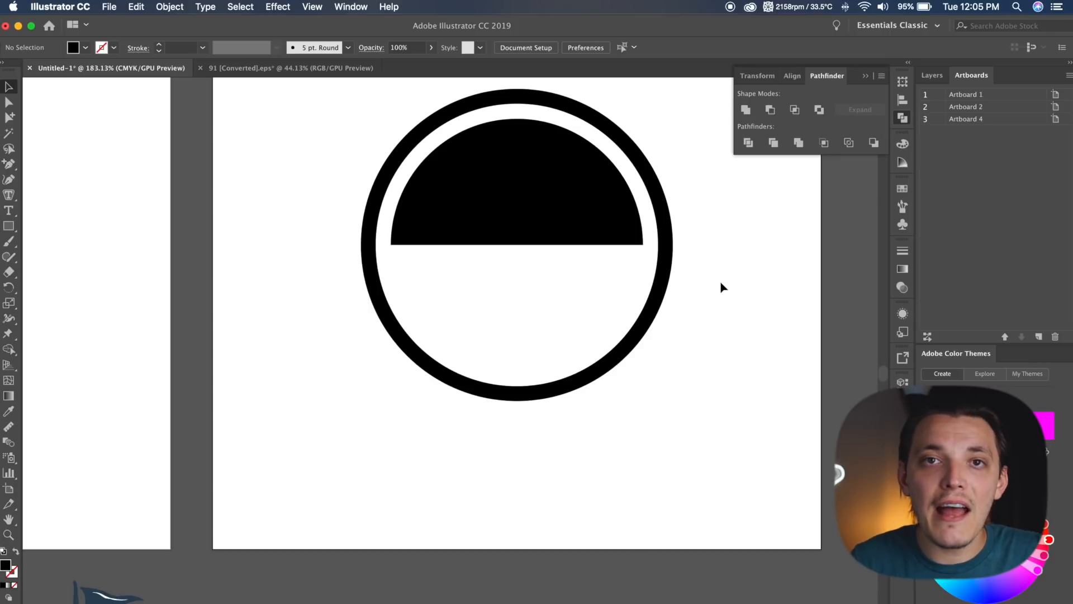
pyautogui.moveTo(869, 77)
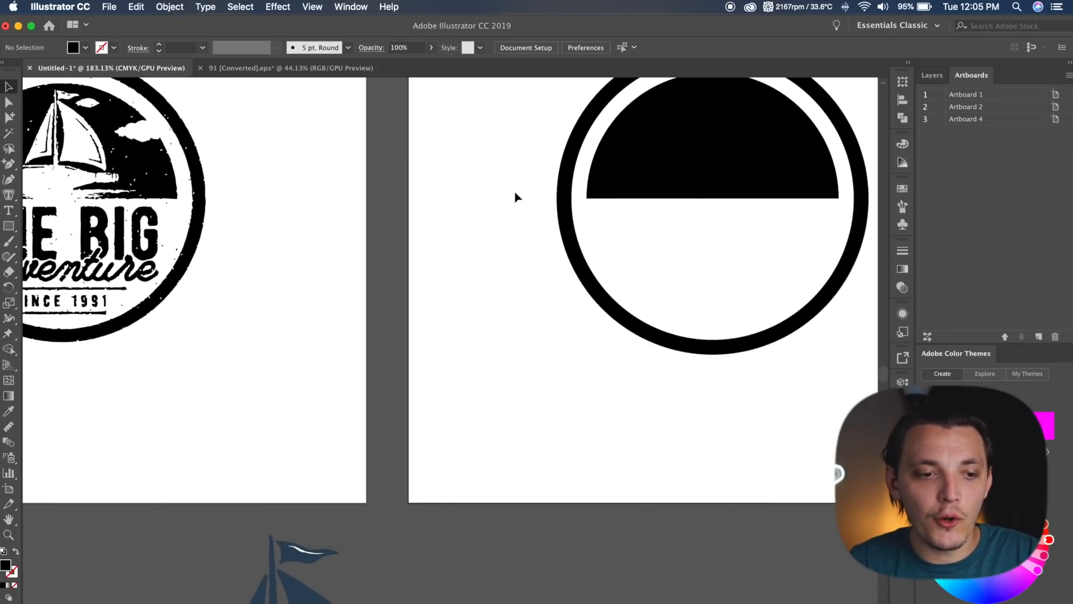
# Type 'THE BIG' and 'ADVENTURE' below the ring, then set ADVENTURE in the Campground font
pyautogui.click(9, 211)
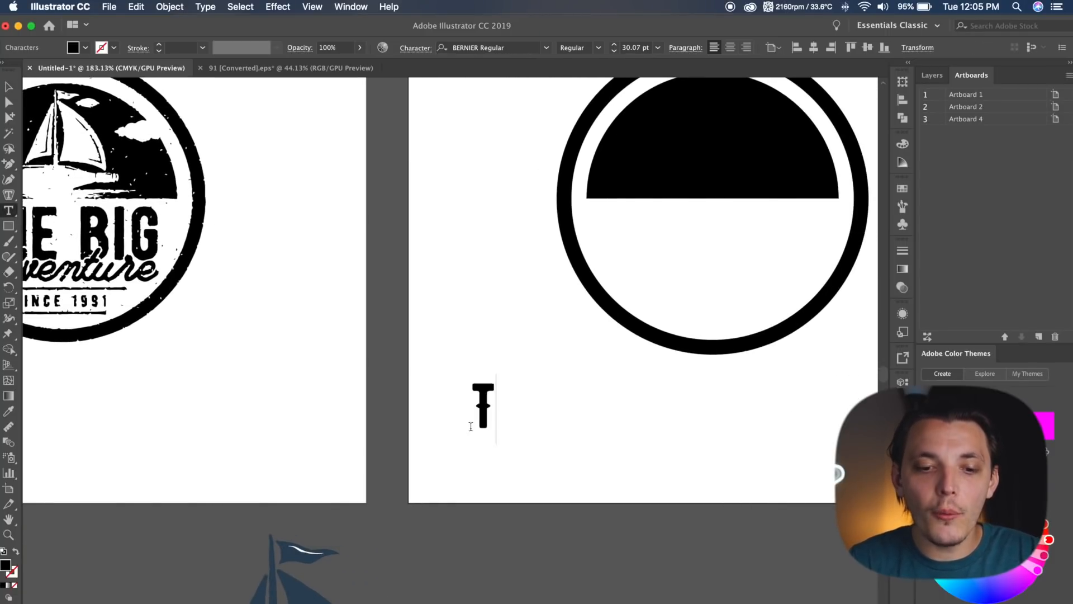
pyautogui.write('THE BIG')
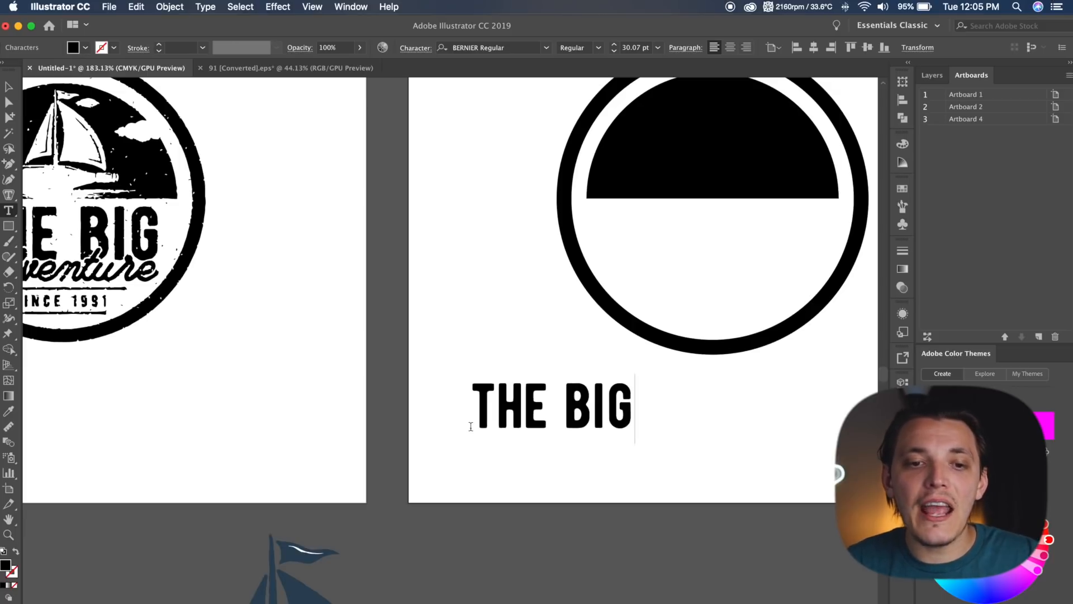
pyautogui.moveTo(607, 377)
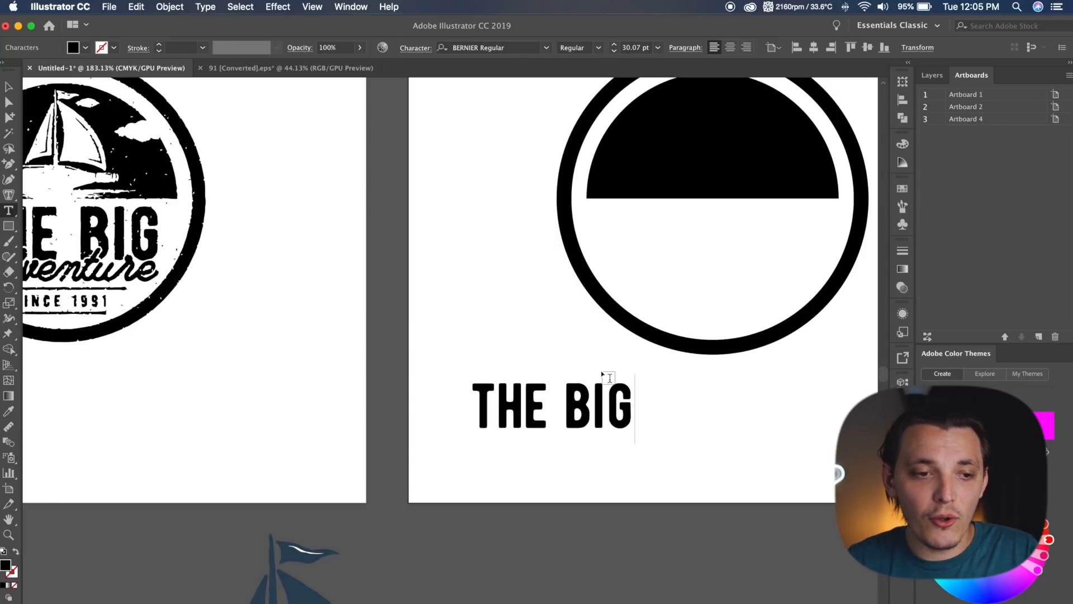
pyautogui.click(551, 403)
pyautogui.write('A')
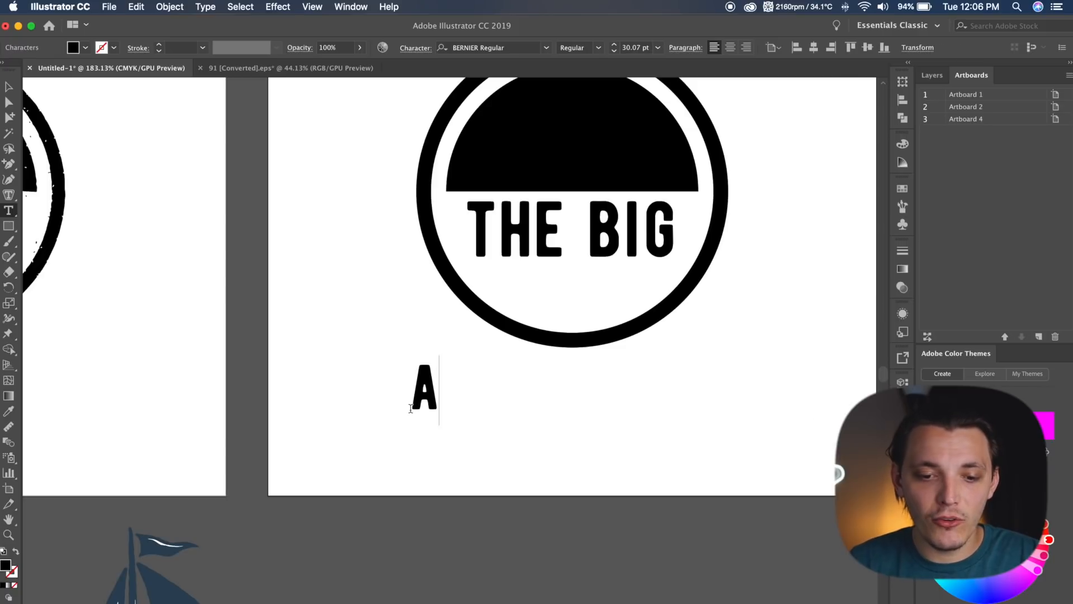
pyautogui.write('DVENTURE')
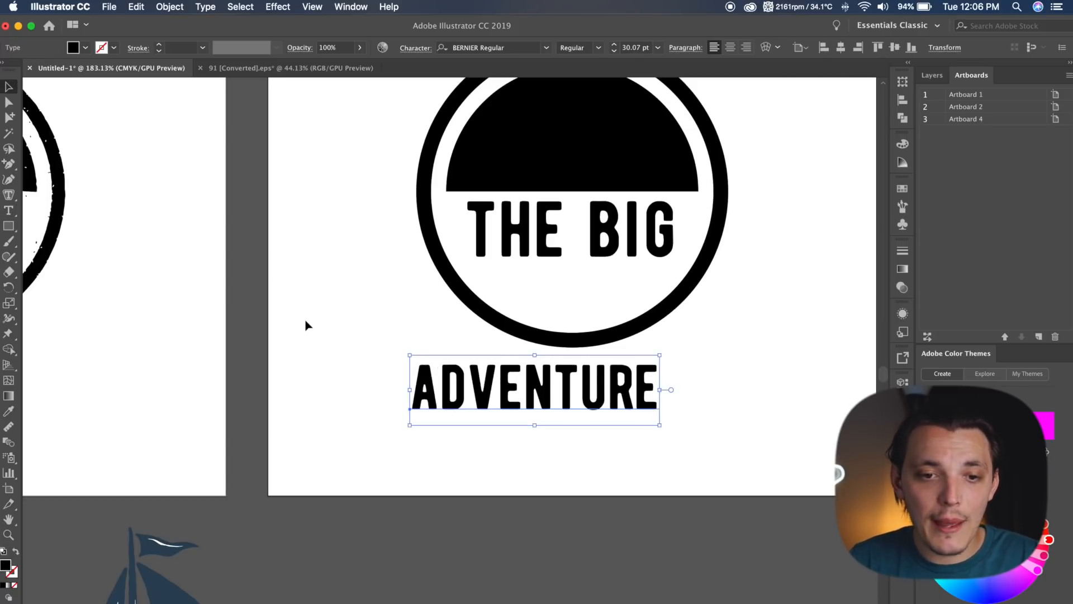
pyautogui.click(490, 47)
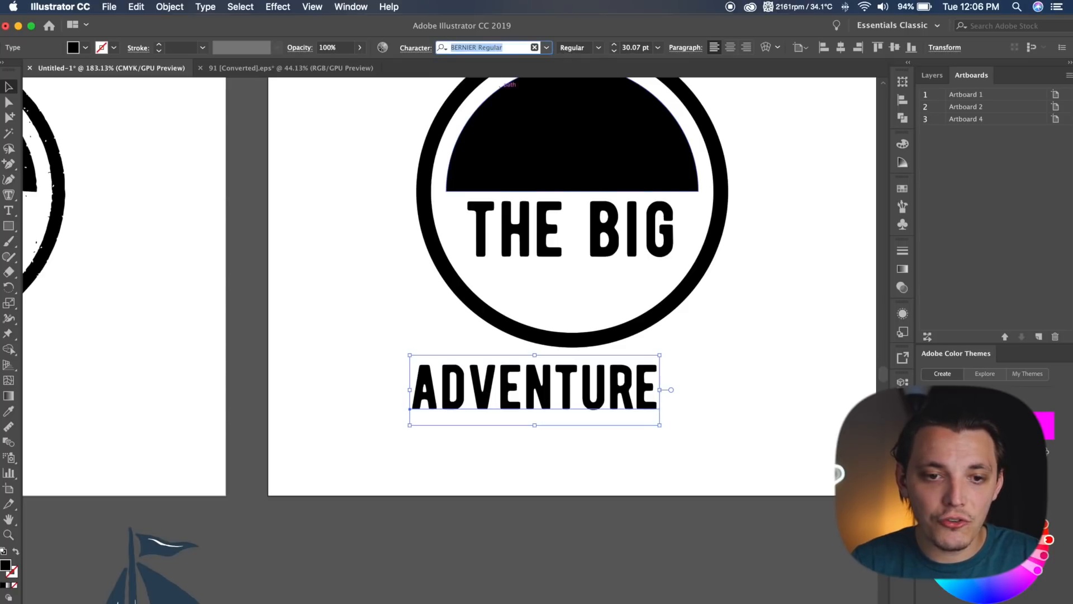
pyautogui.write('camp')
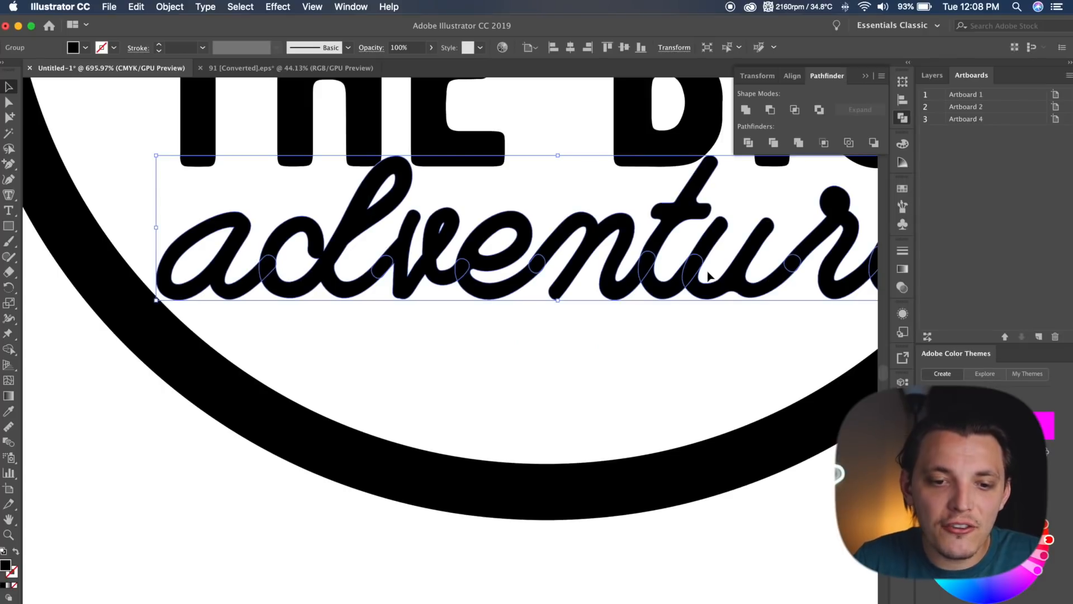
pyautogui.moveTo(479, 259)
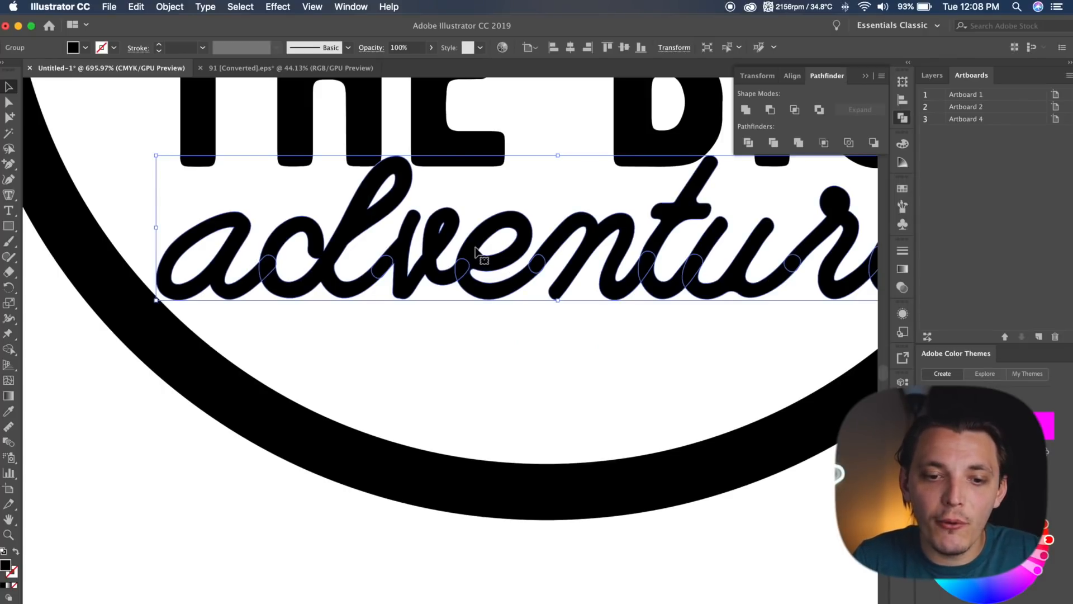
pyautogui.moveTo(523, 291)
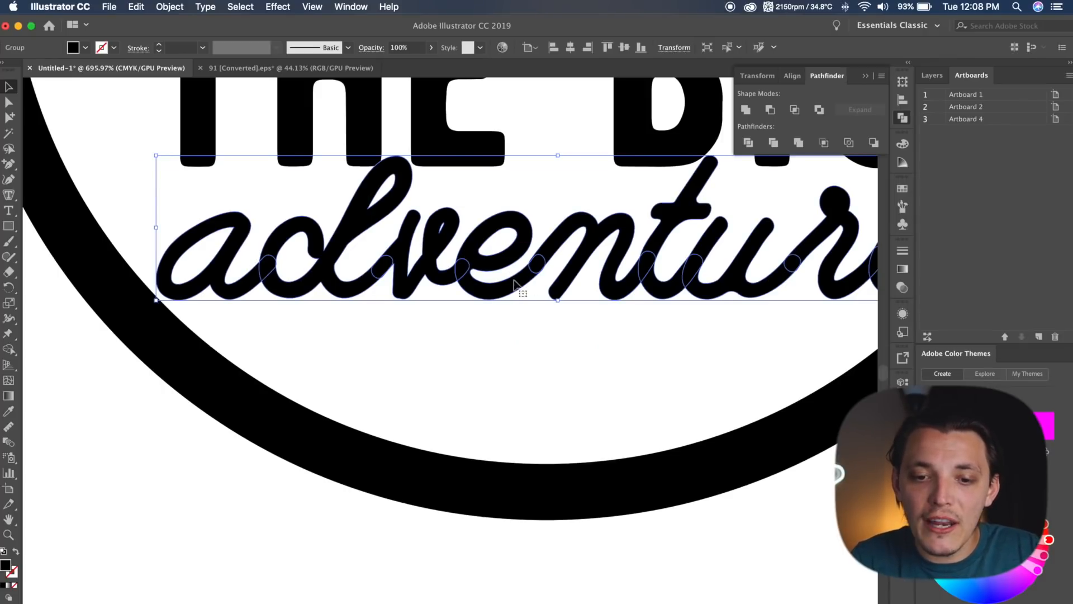
pyautogui.moveTo(662, 265)
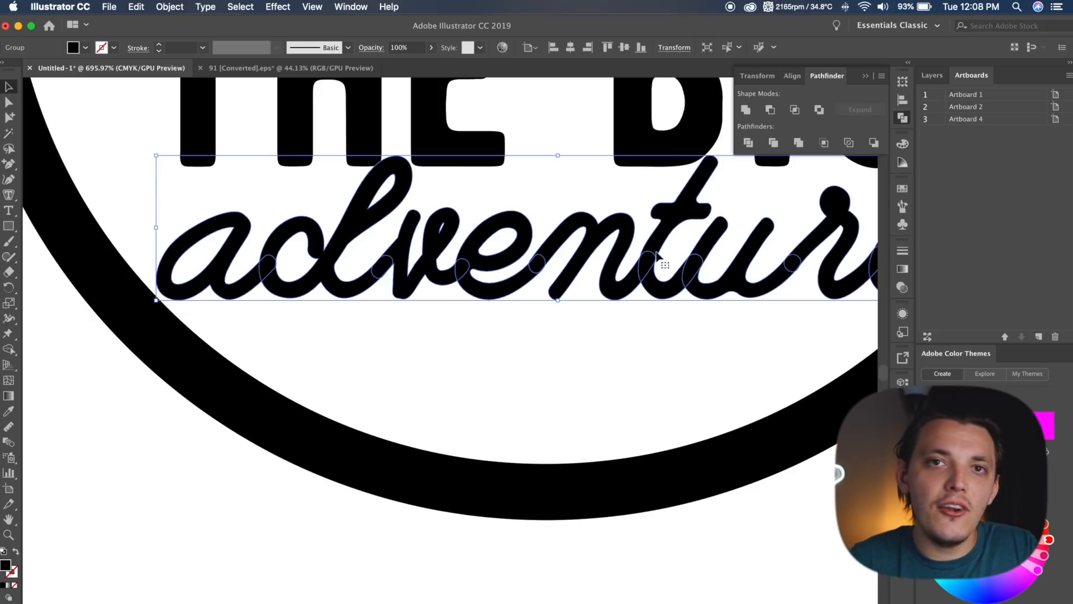
pyautogui.moveTo(784, 132)
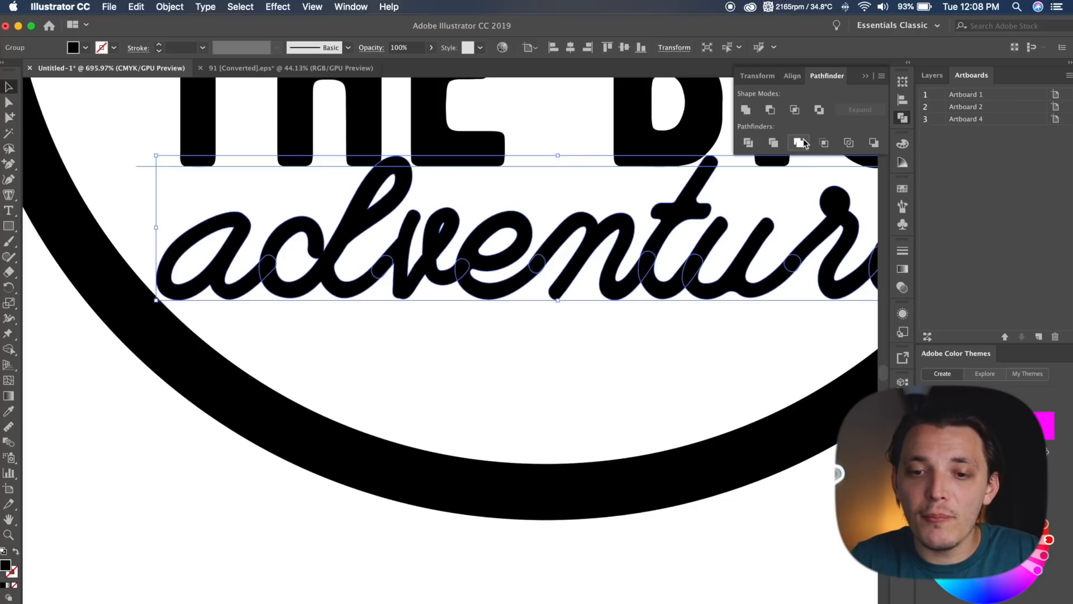
pyautogui.moveTo(799, 143)
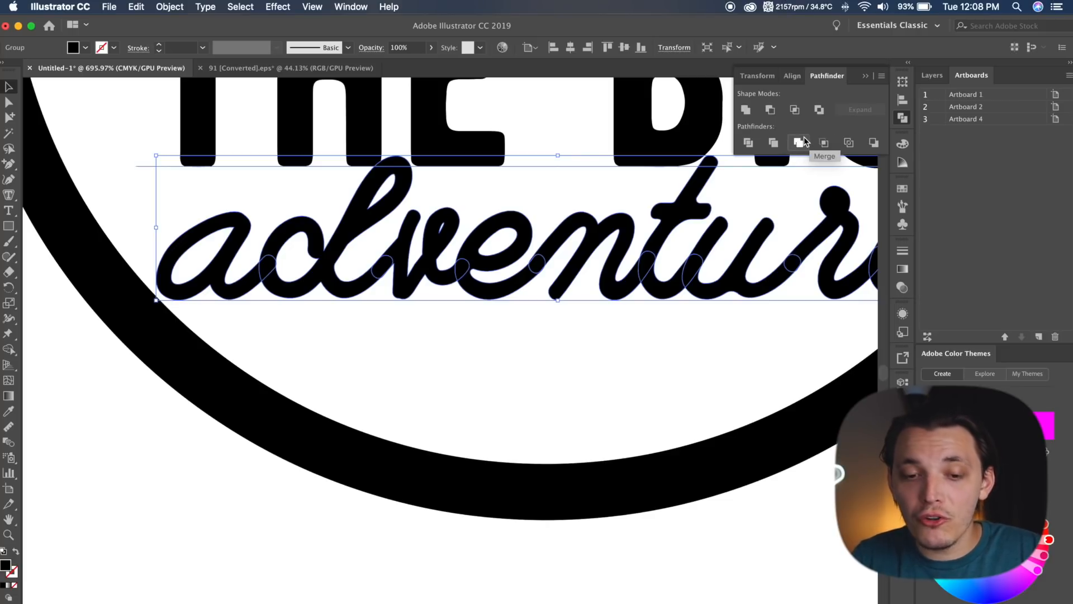
# Merge the outlined adventure letters with Pathfinder and give them a 0.75 pt stroke
pyautogui.click(799, 142)
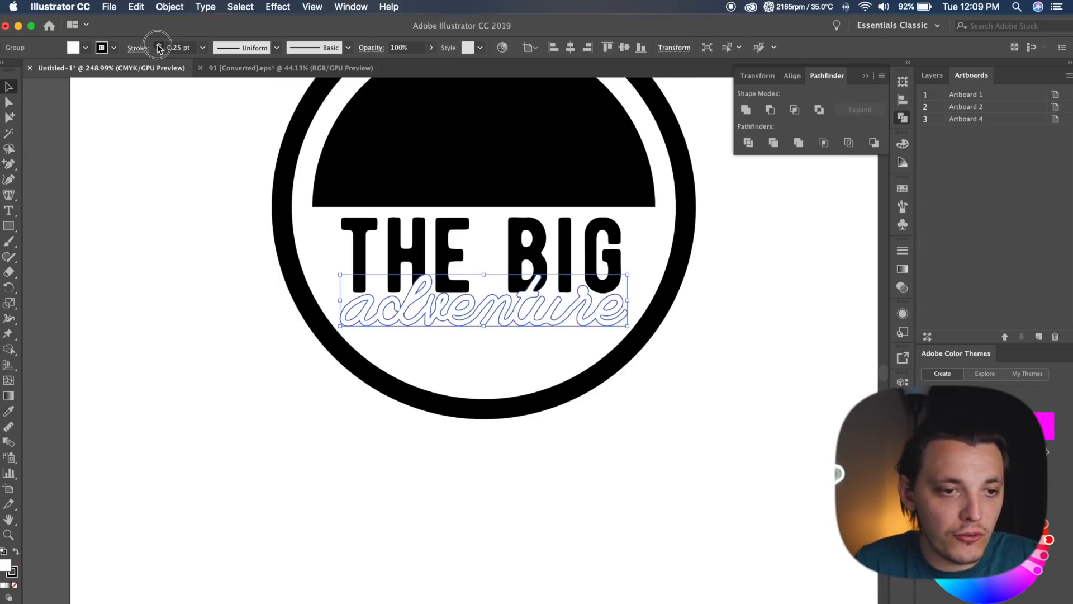
pyautogui.click(85, 47)
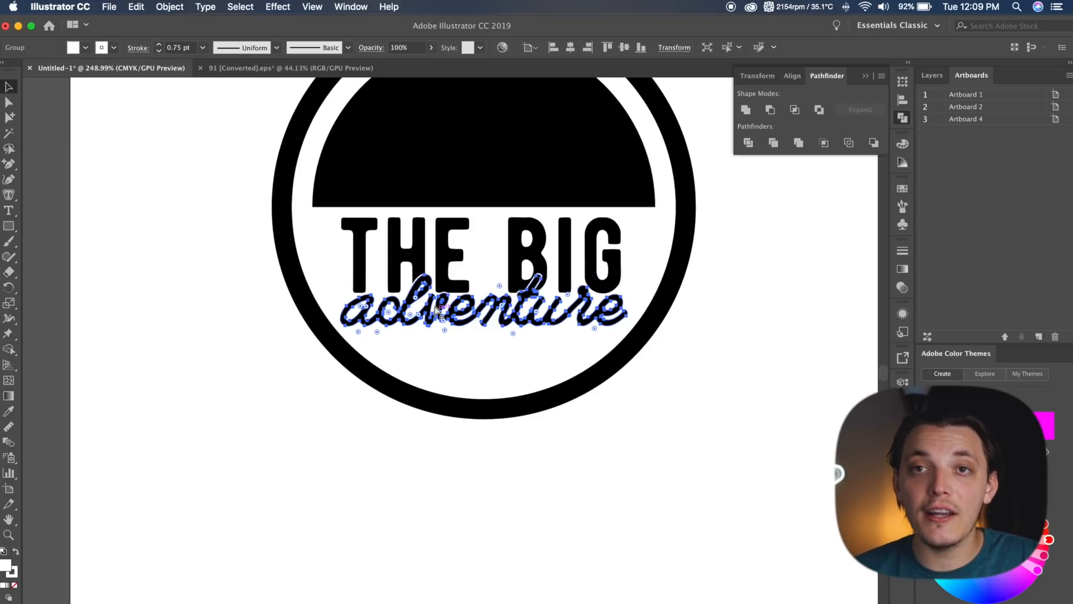
pyautogui.click(480, 359)
pyautogui.write('since 1991')
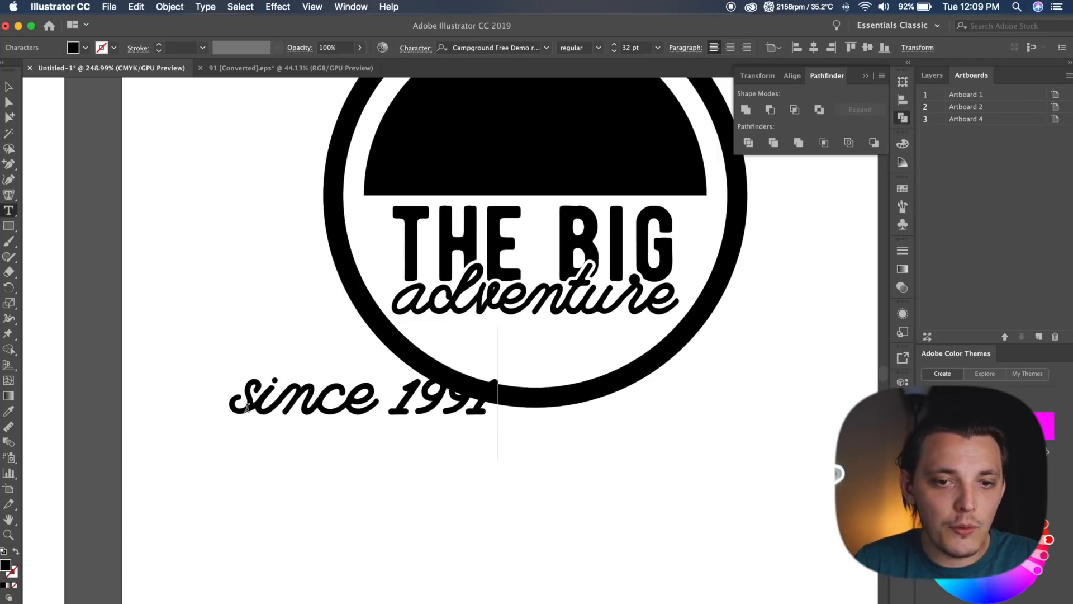
# Set the 'since 1991' text in the BERNIER font
pyautogui.click(356, 396)
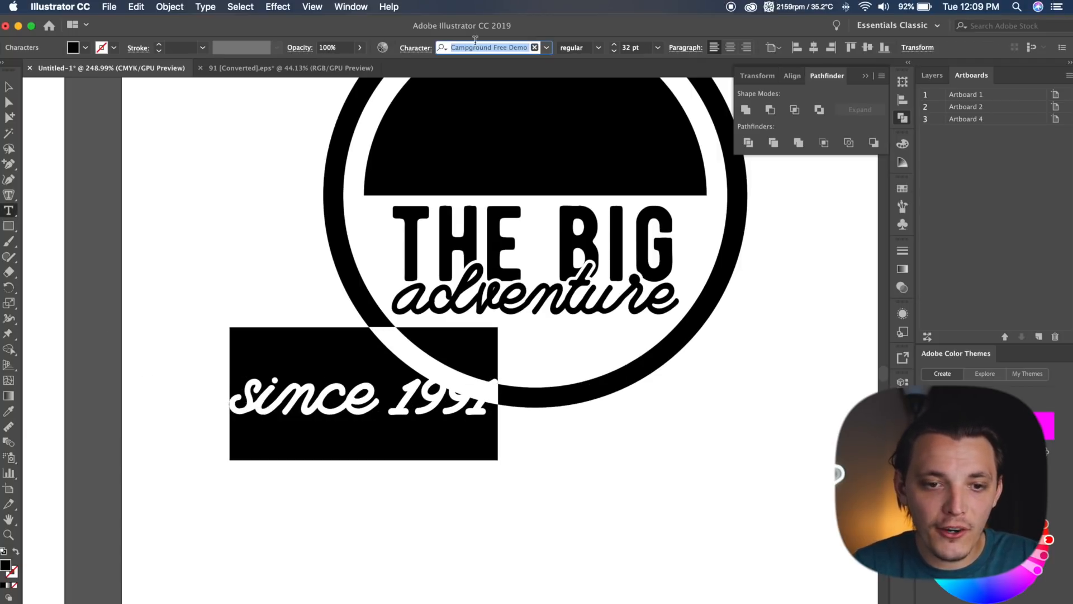
pyautogui.write('bern')
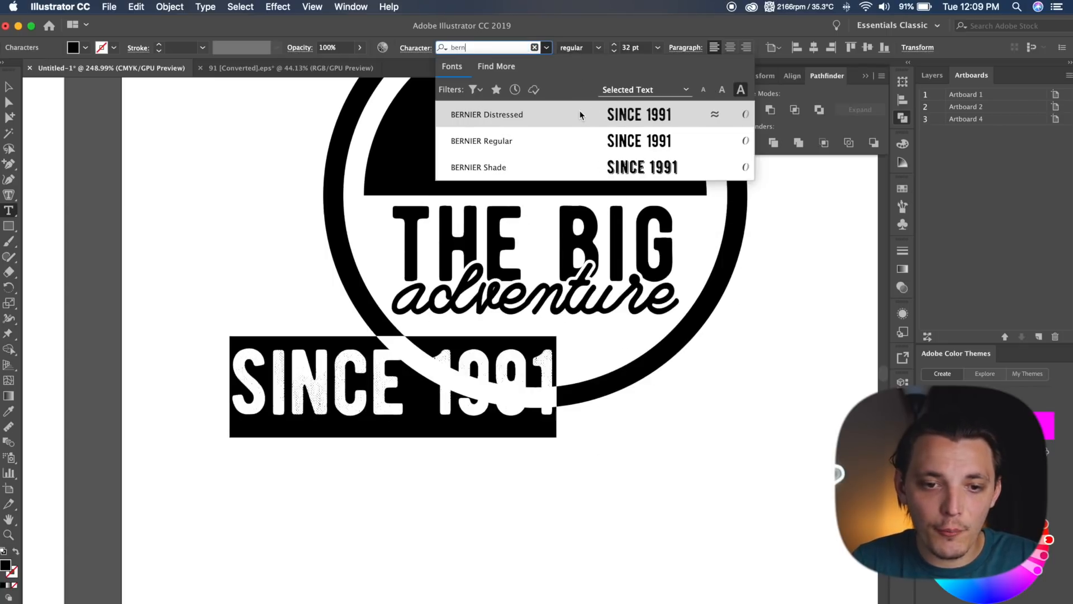
pyautogui.click(481, 140)
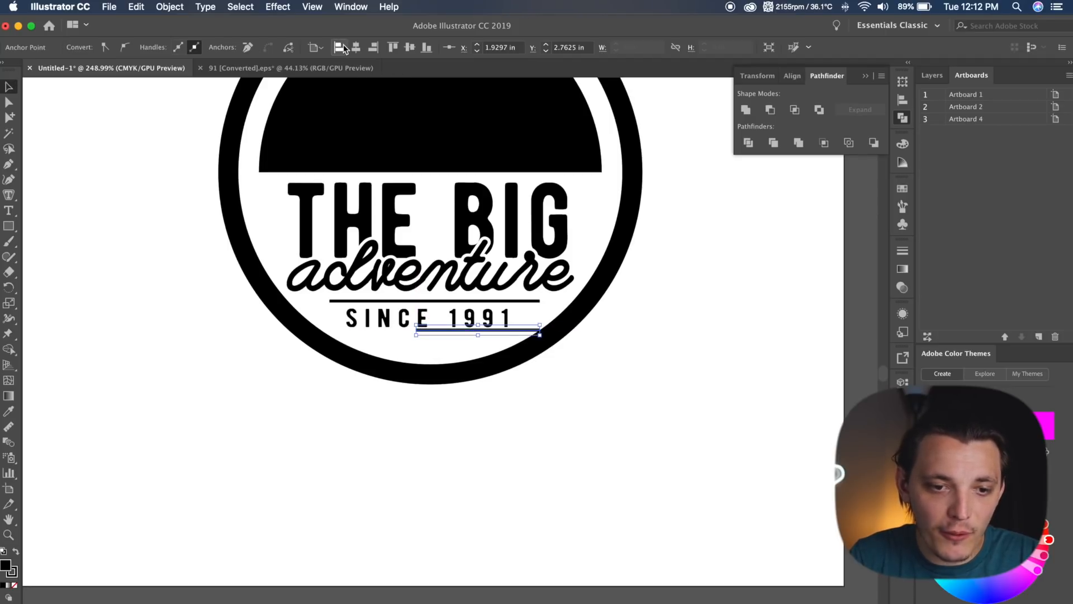
# Horizontally centre the lower line beneath SINCE 1991
pyautogui.click(690, 324)
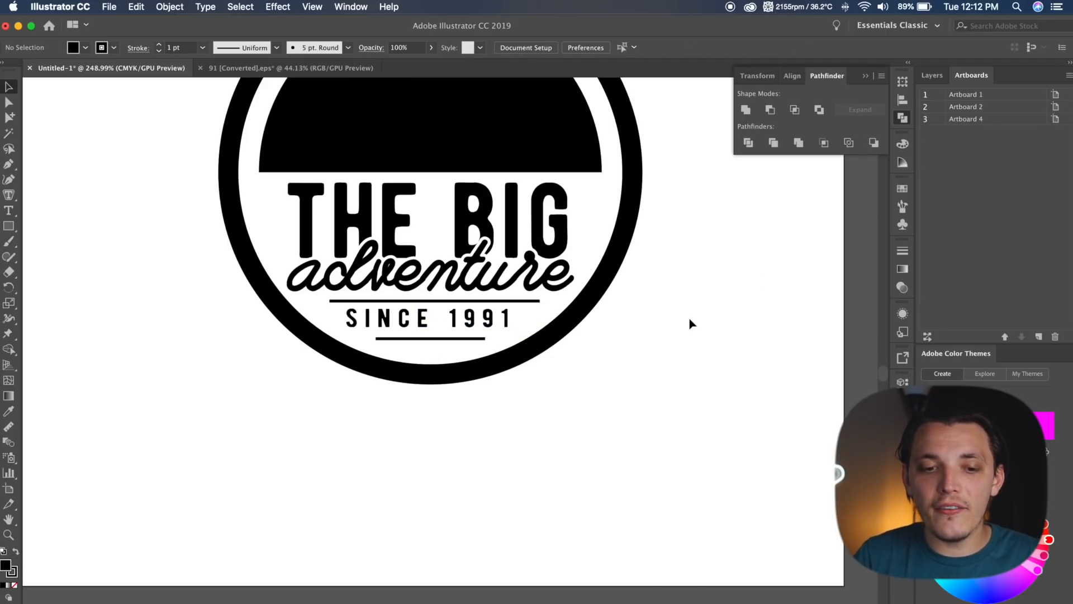
pyautogui.moveTo(435, 332)
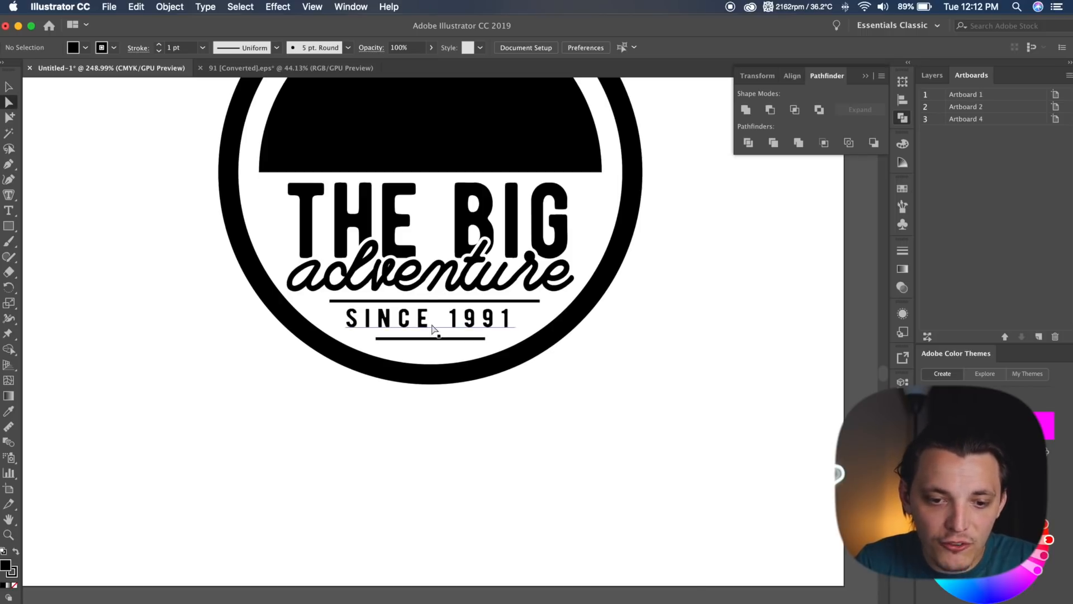
pyautogui.click(485, 339)
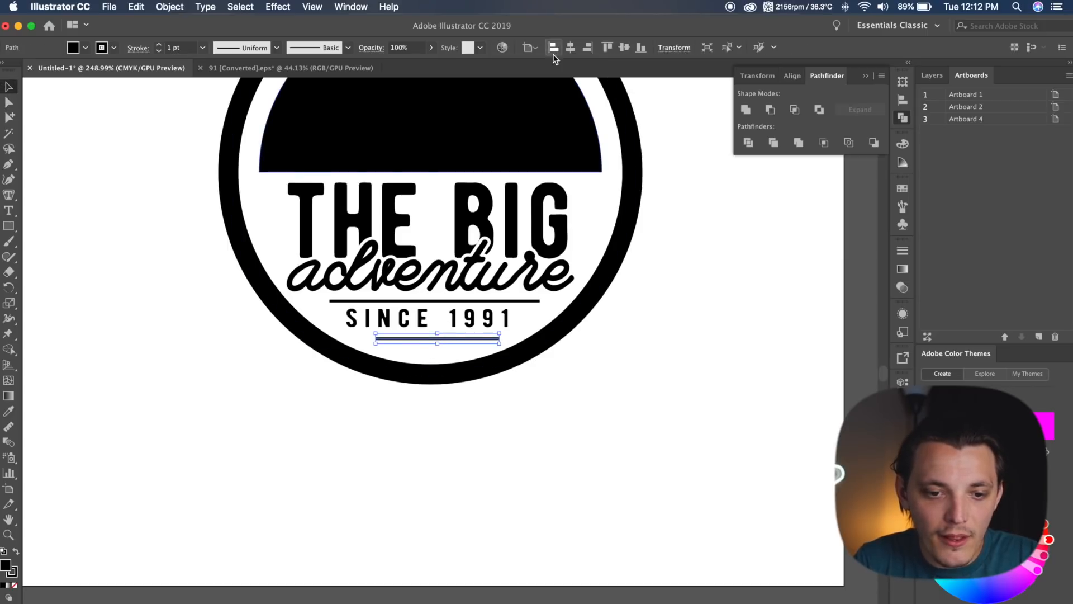
pyautogui.click(632, 356)
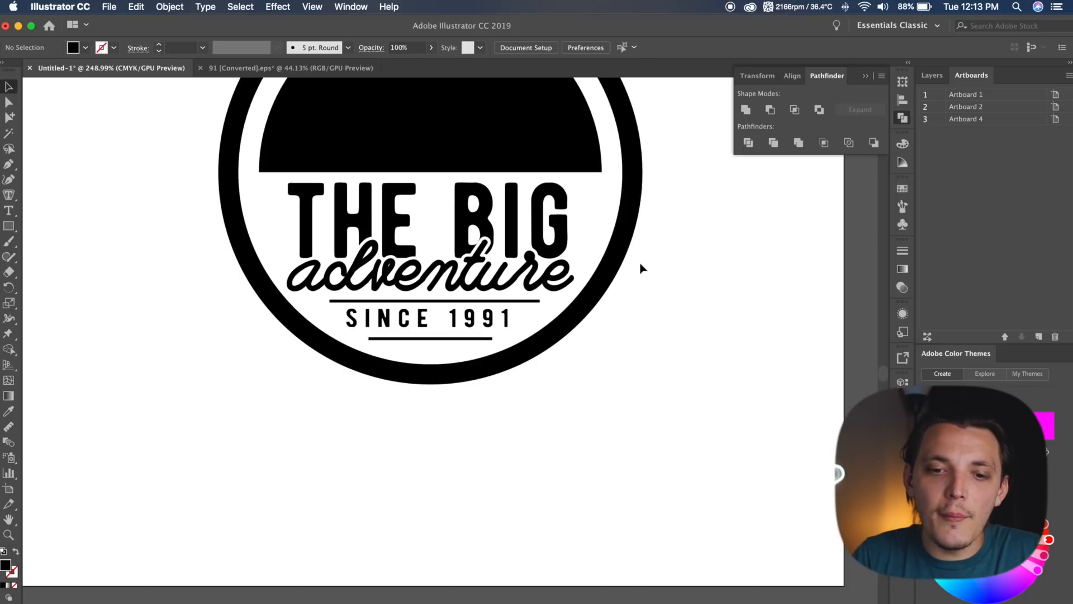
pyautogui.scroll(3)
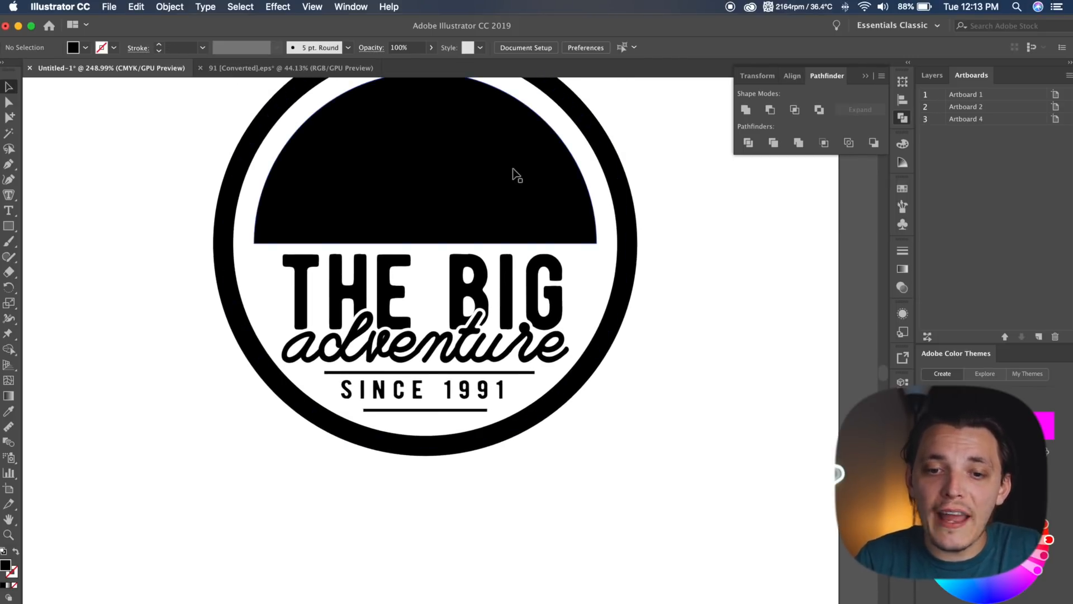
pyautogui.moveTo(588, 158)
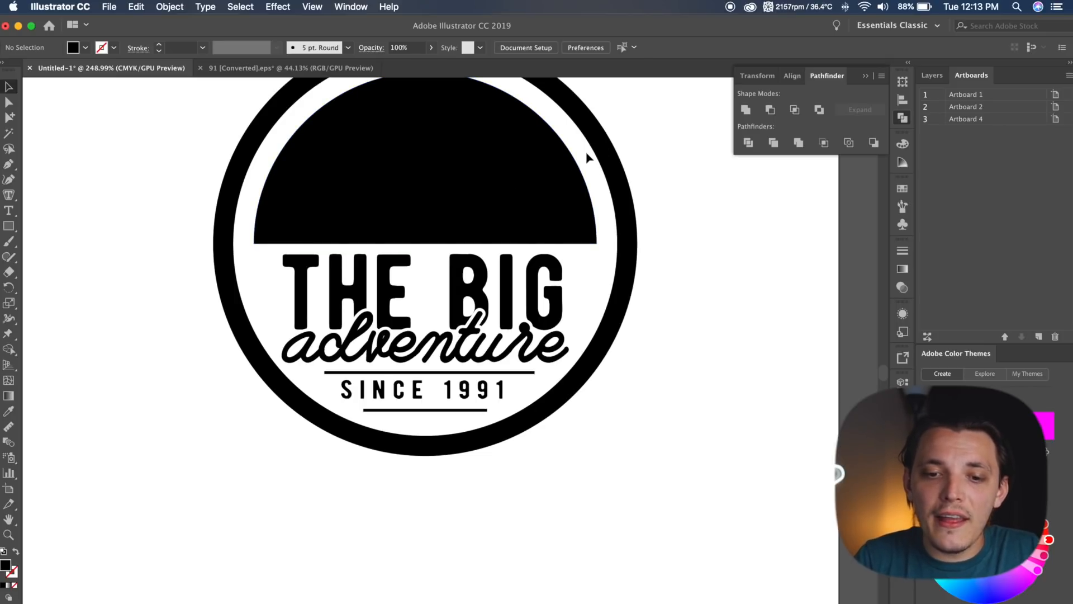
pyautogui.moveTo(604, 225)
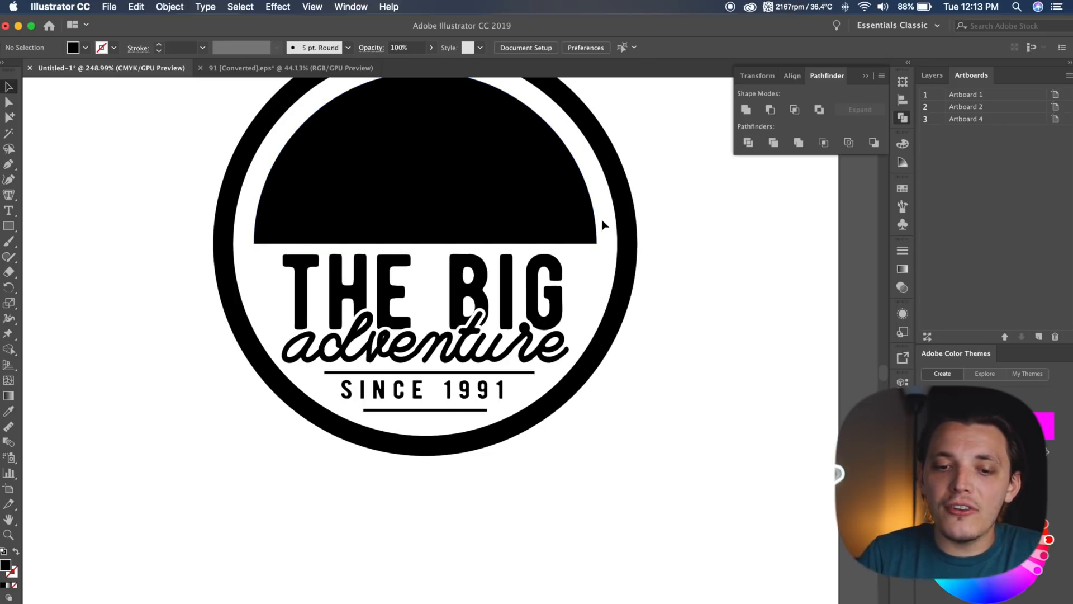
pyautogui.moveTo(588, 226)
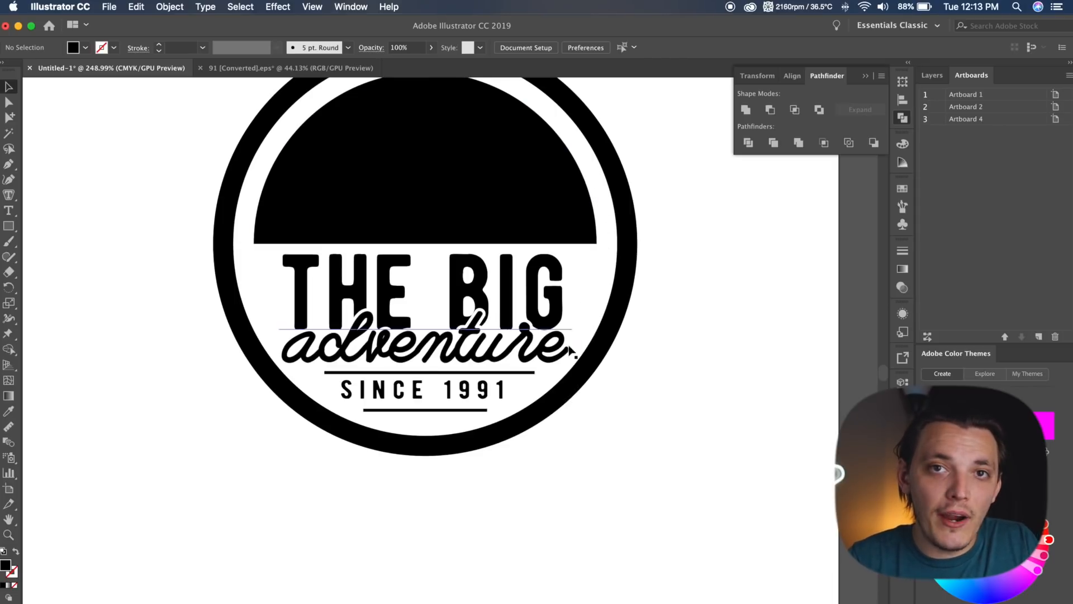
pyautogui.moveTo(571, 350)
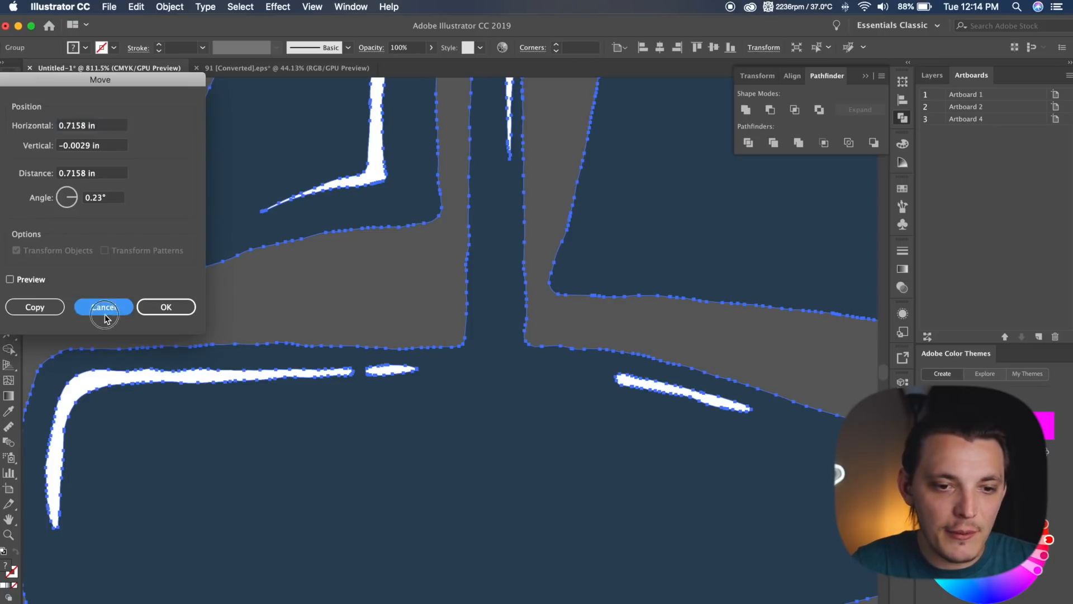
# Cancel the sail move and place the sailboat in the half-circle above THE BIG
pyautogui.click(104, 307)
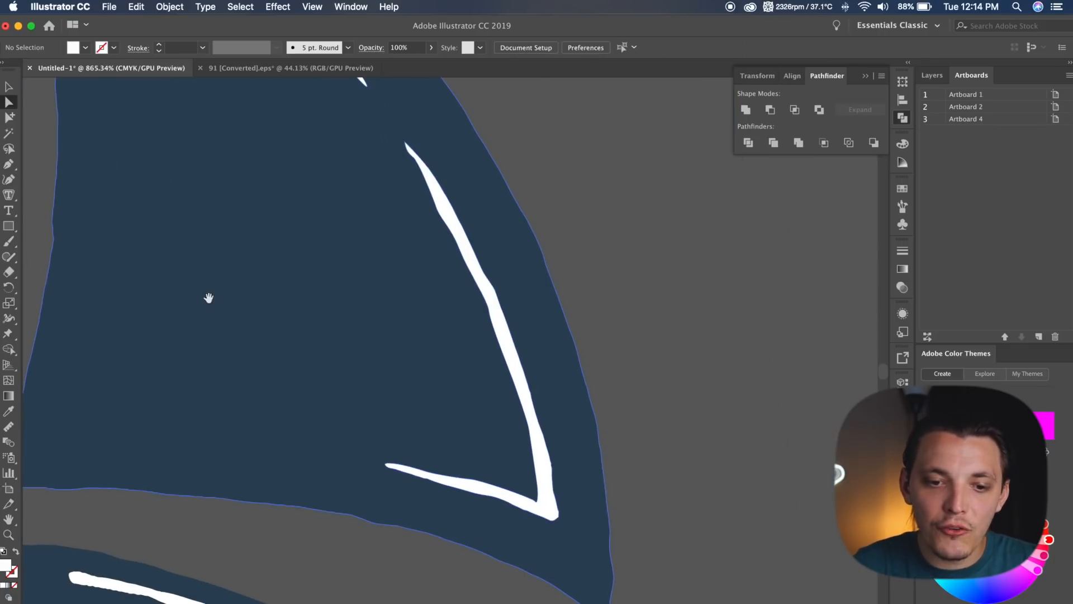
pyautogui.click(460, 239)
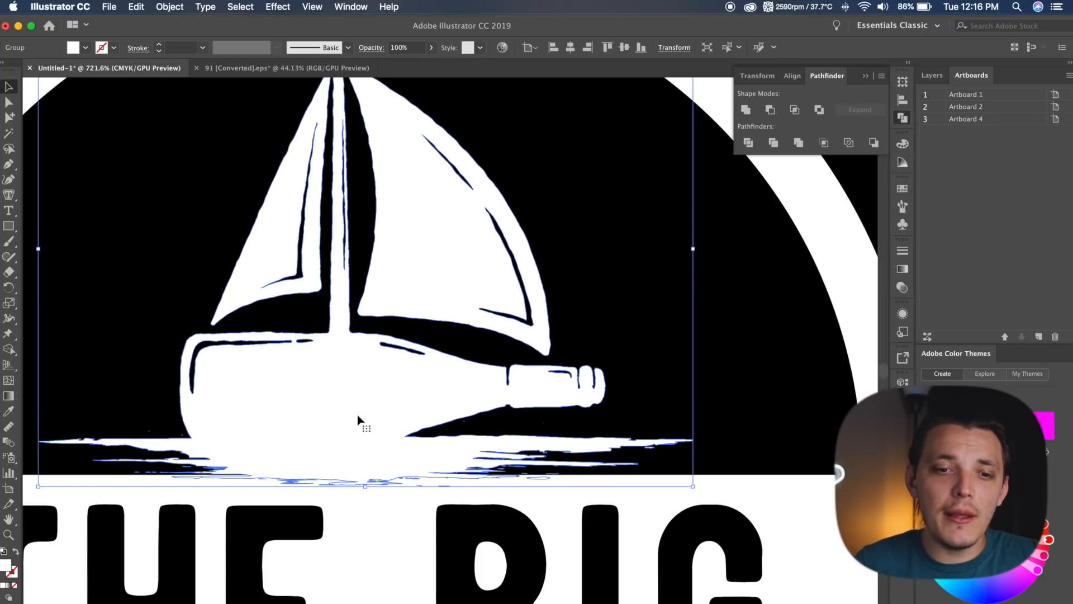
pyautogui.moveTo(445, 277)
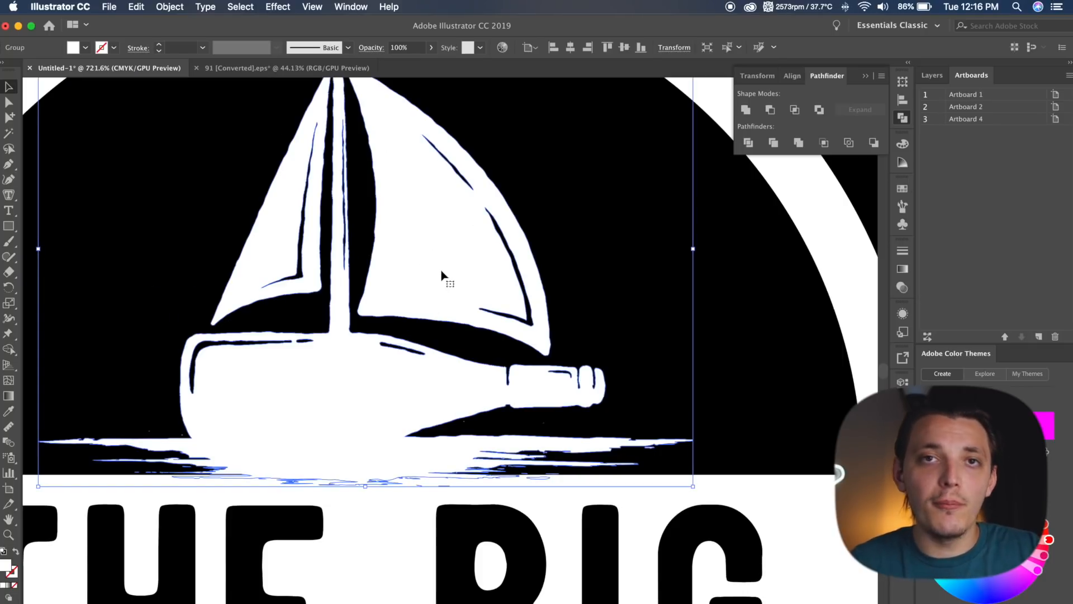
pyautogui.moveTo(732, 291)
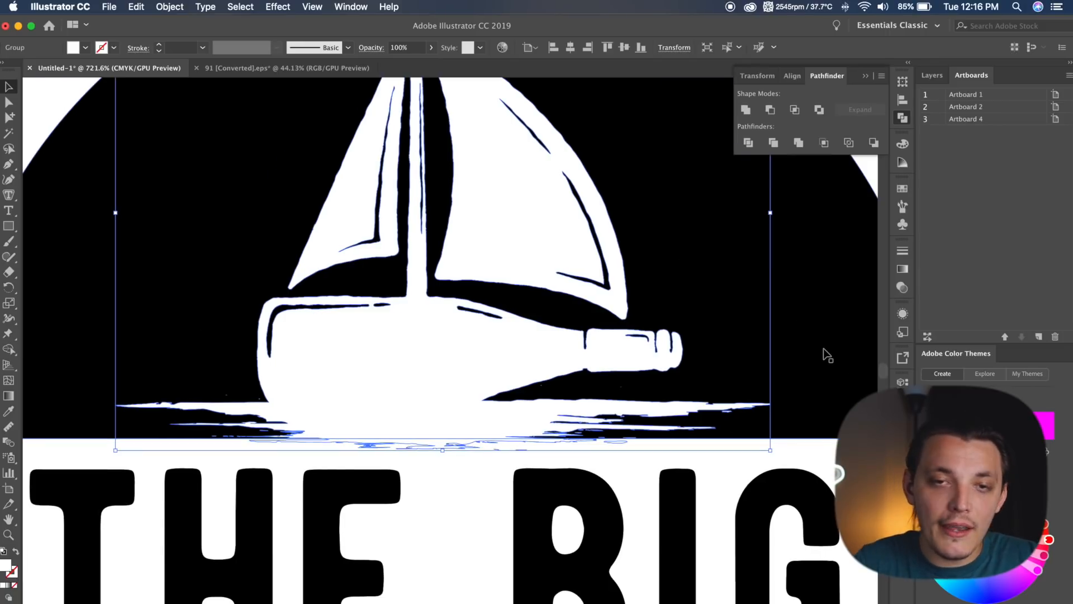
pyautogui.moveTo(707, 437)
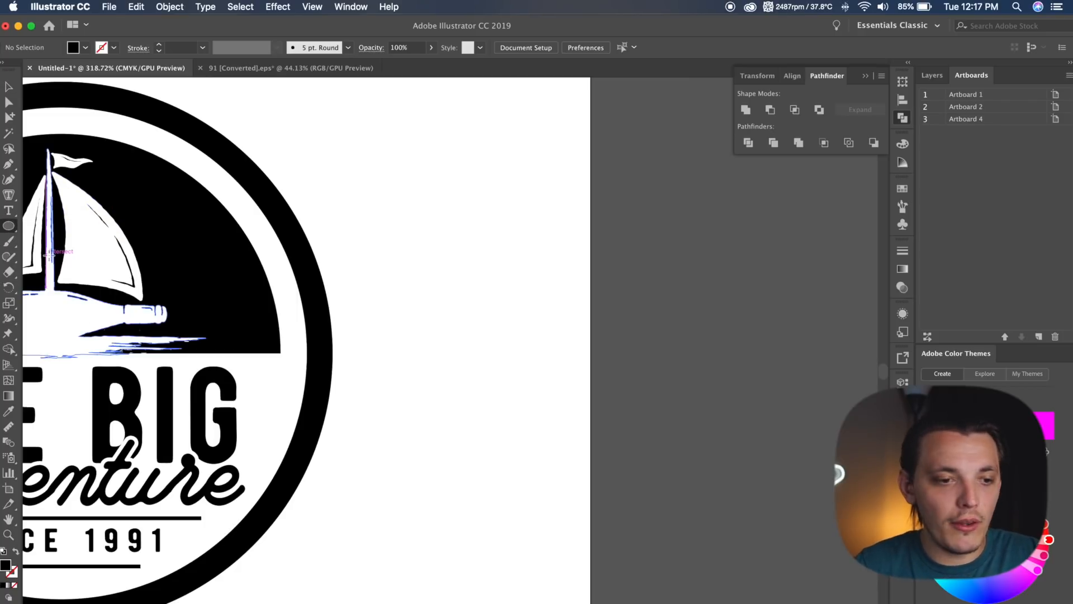
pyautogui.moveTo(375, 131)
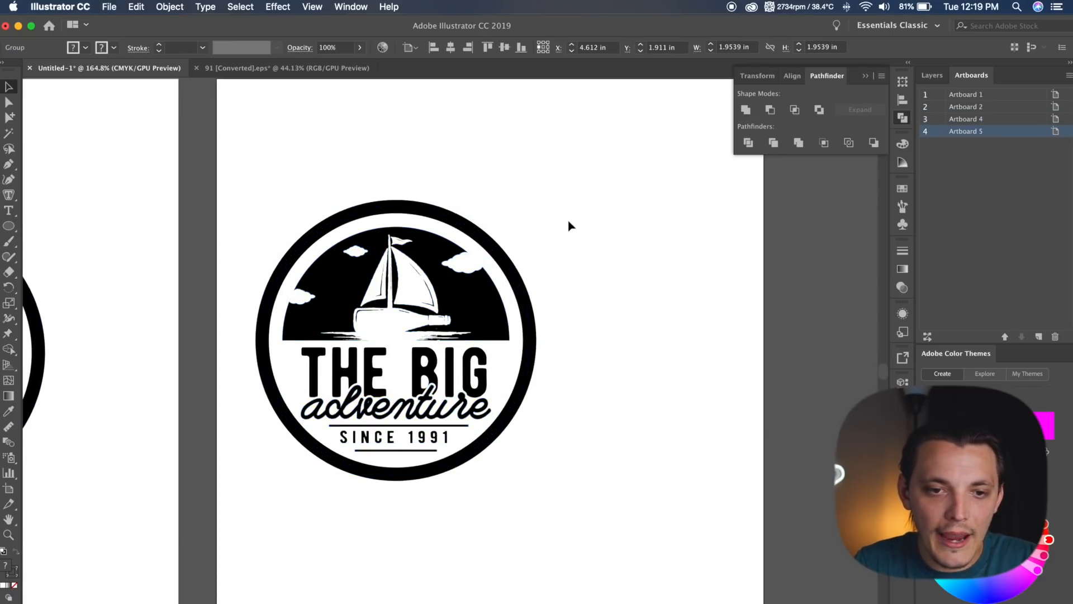
# Select the badge copy and run Object > Expand twice, turning strokes, fills and lettering into shapes
pyautogui.click(504, 47)
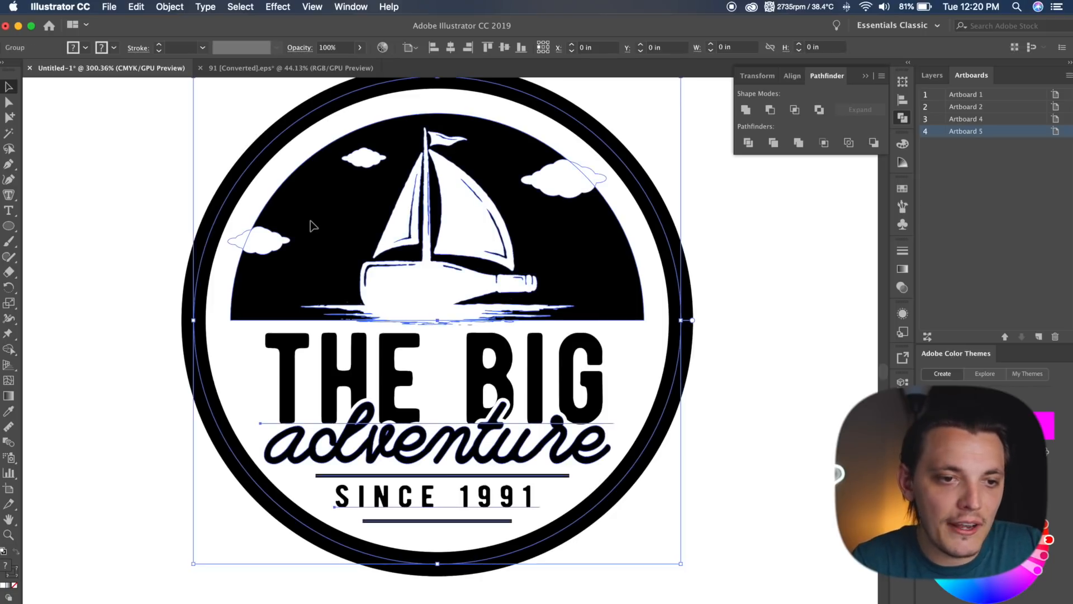
pyautogui.click(169, 7)
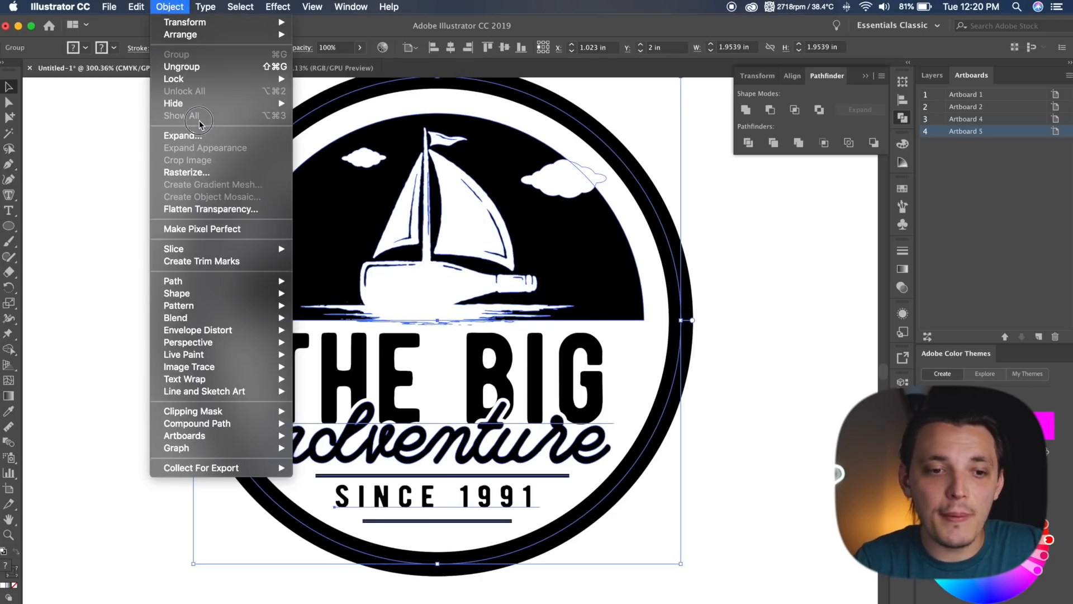
pyautogui.click(183, 135)
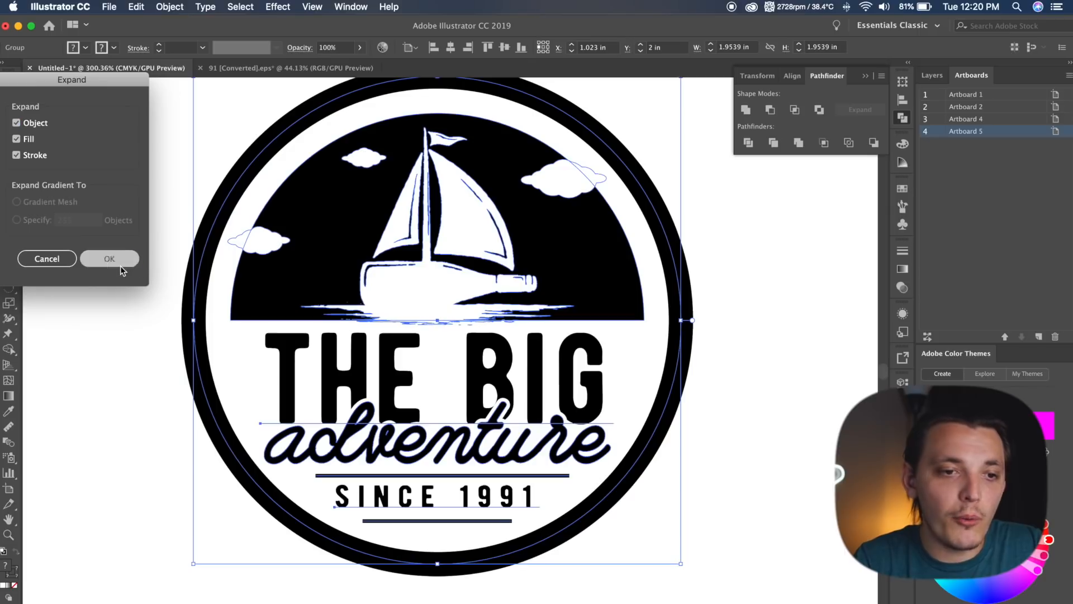
pyautogui.click(169, 6)
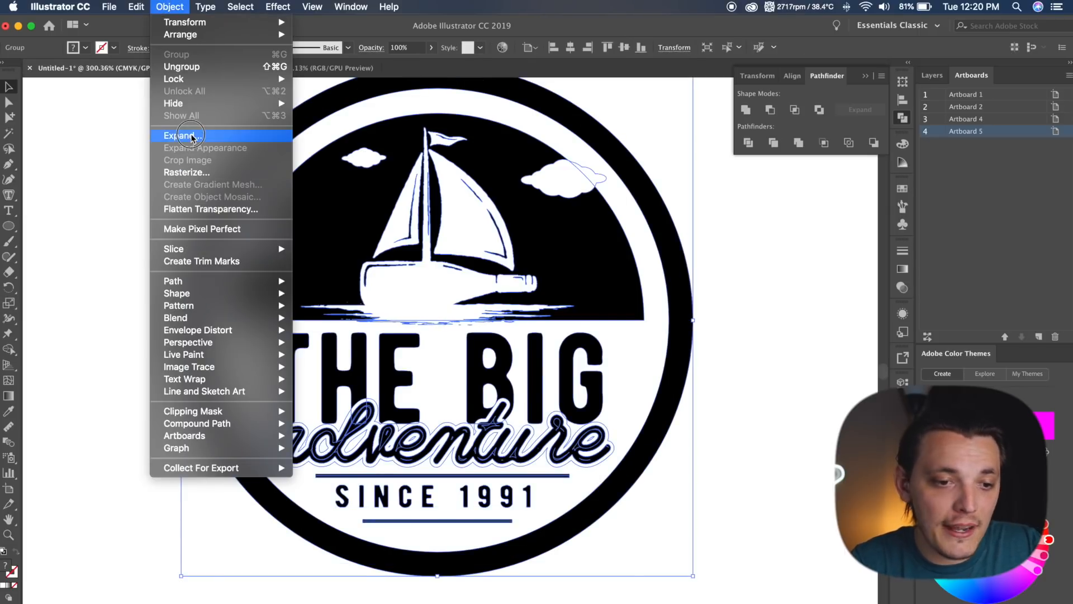
pyautogui.click(181, 134)
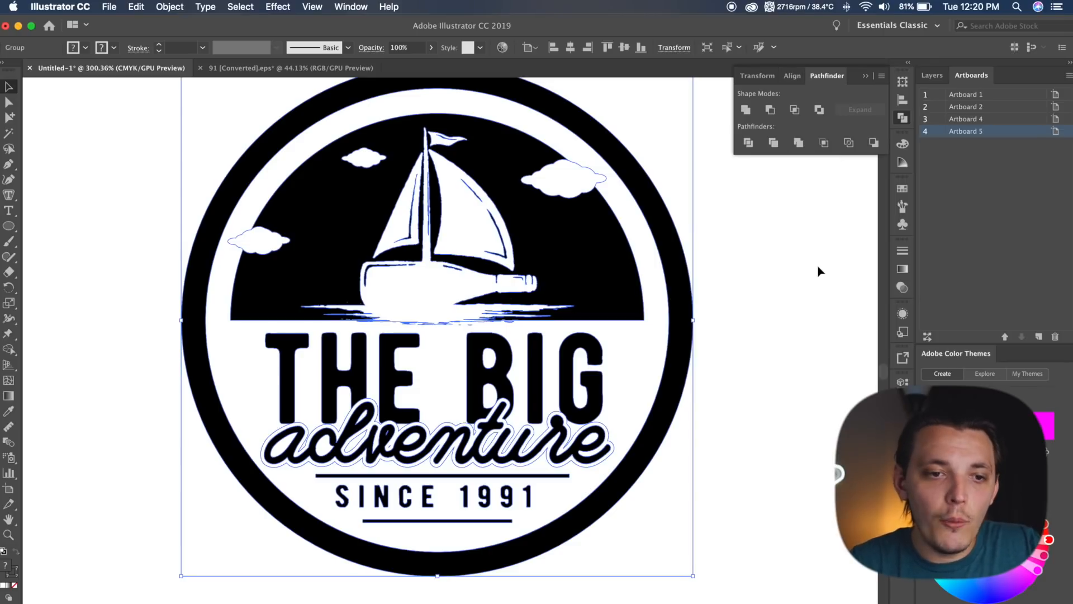
# Apply a Mezzotint effect with the Medium Dots type to the badge
pyautogui.click(277, 6)
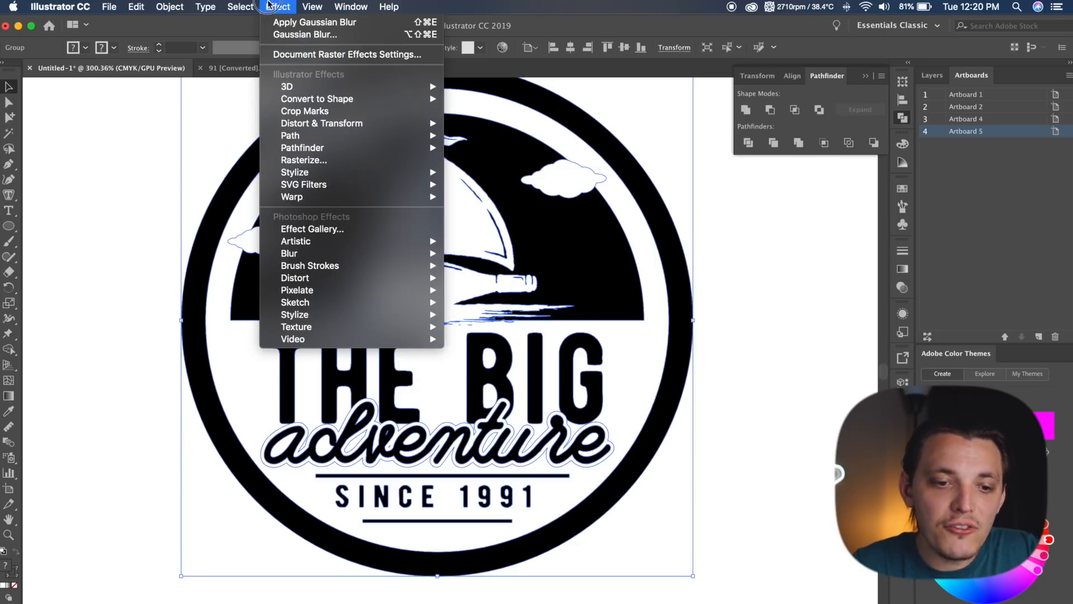
pyautogui.moveTo(296, 290)
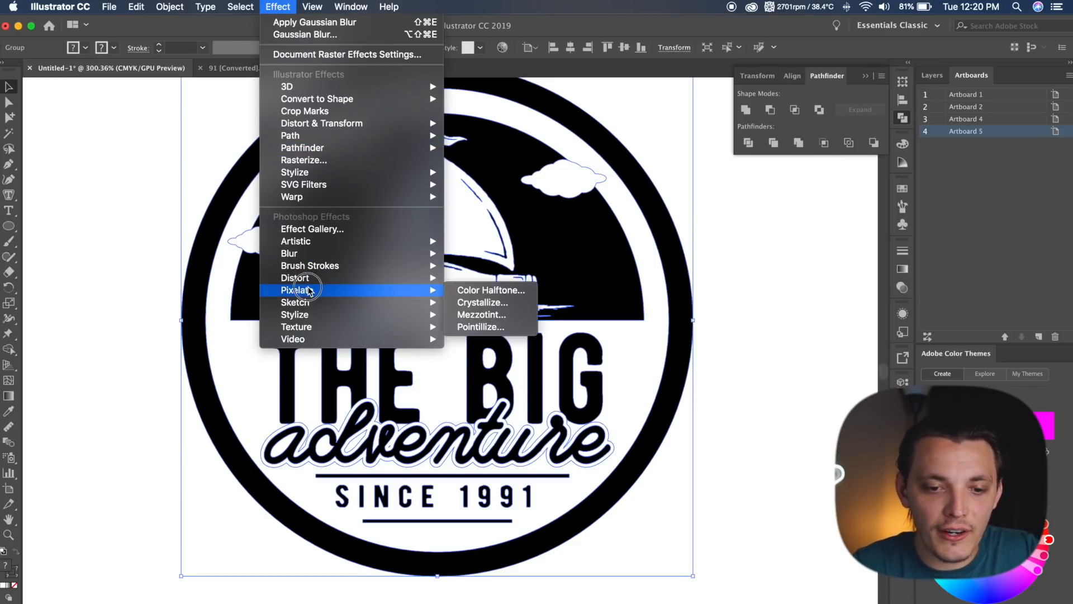
pyautogui.moveTo(482, 314)
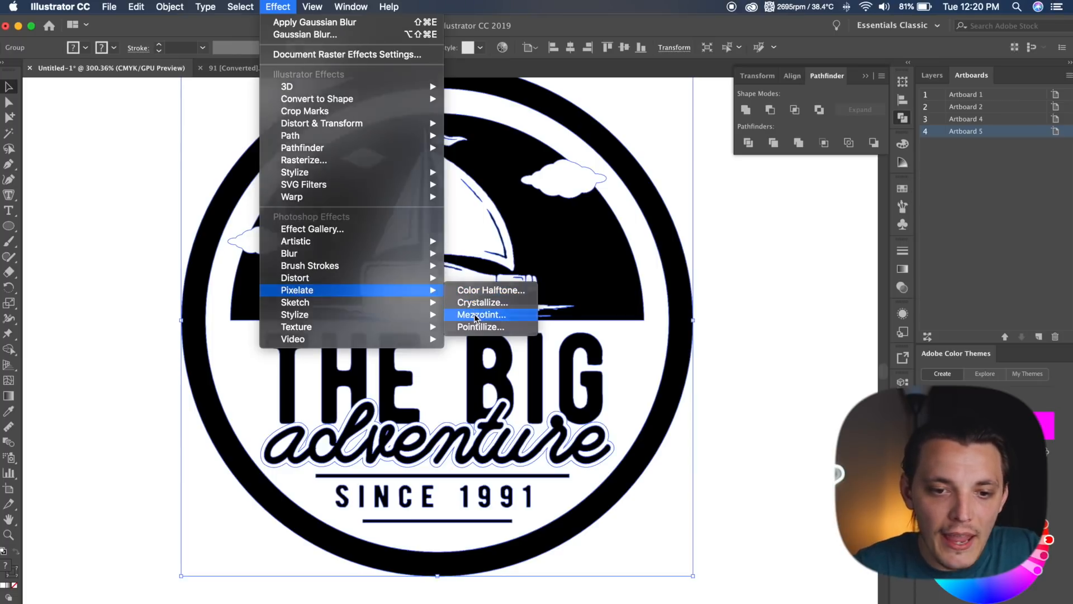
pyautogui.click(481, 314)
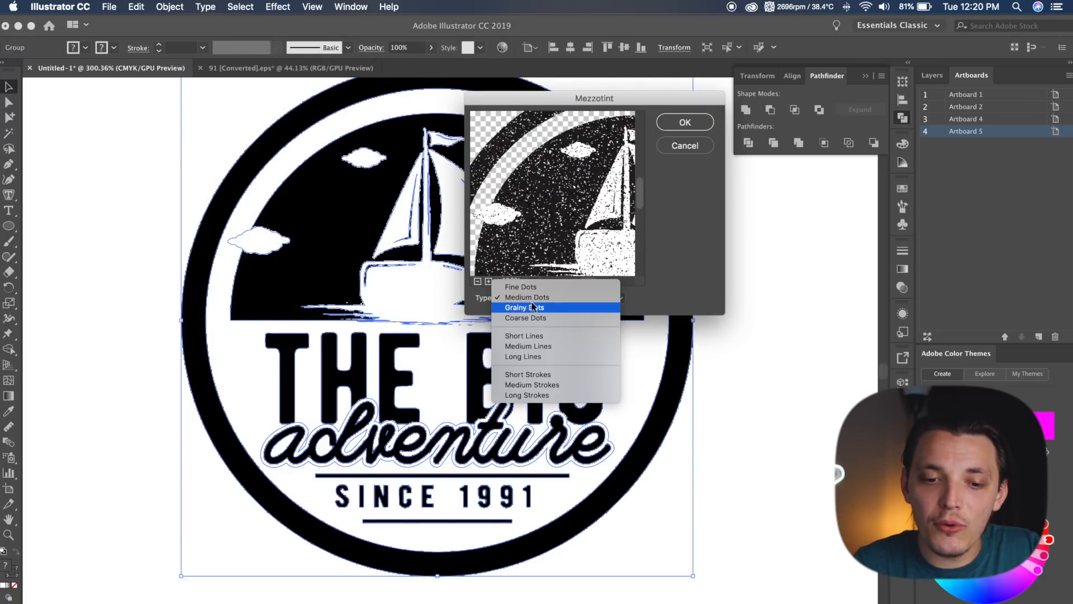
pyautogui.moveTo(528, 297)
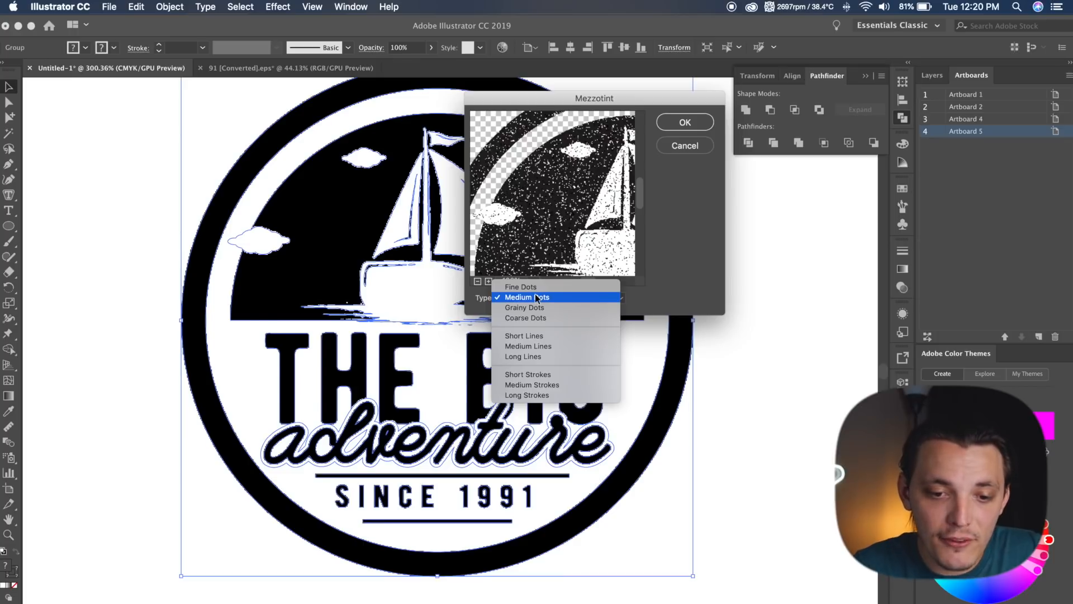
pyautogui.click(684, 121)
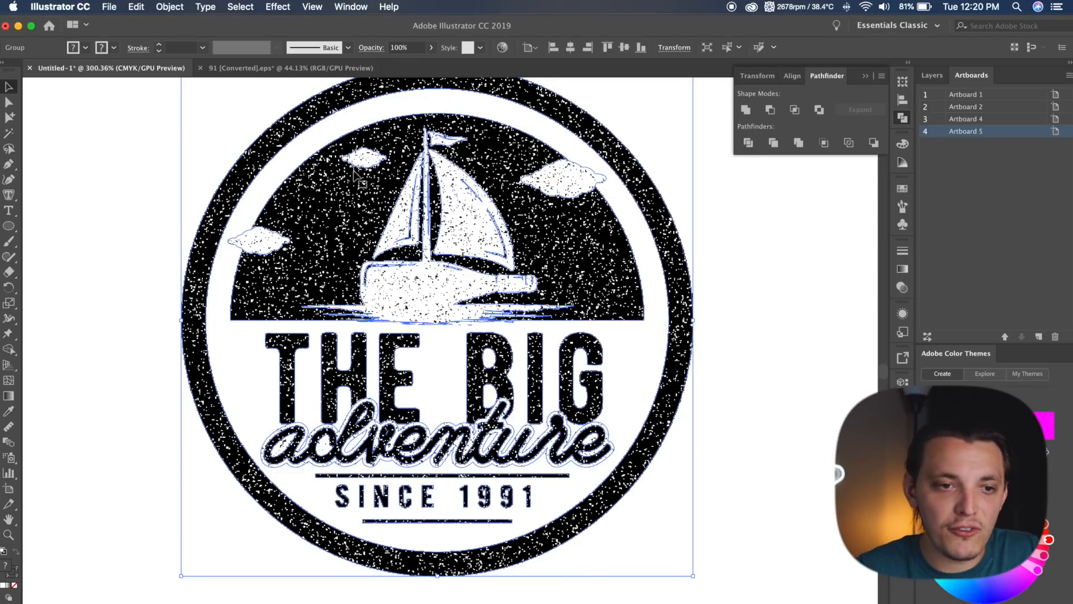
pyautogui.click(169, 7)
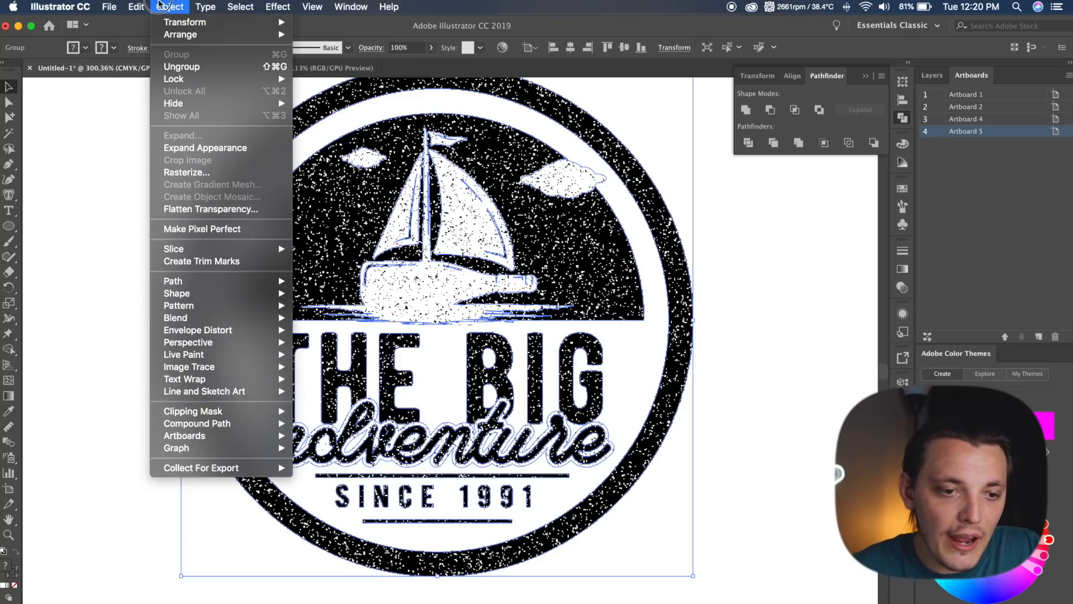
pyautogui.moveTo(199, 172)
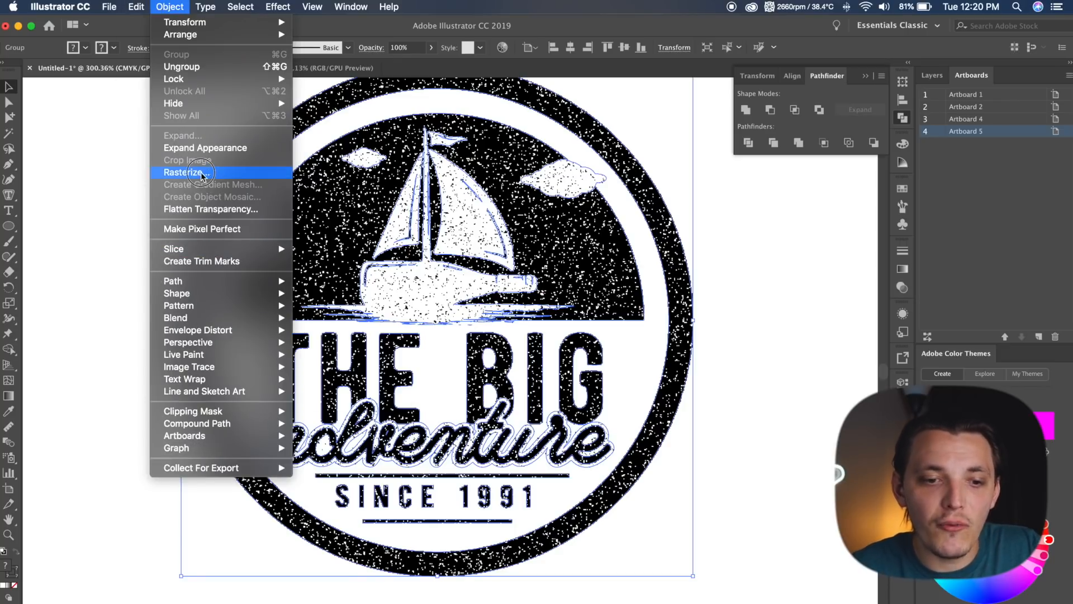
# Rasterize the badge with a transparent background and convert it with Image Trace
pyautogui.click(186, 172)
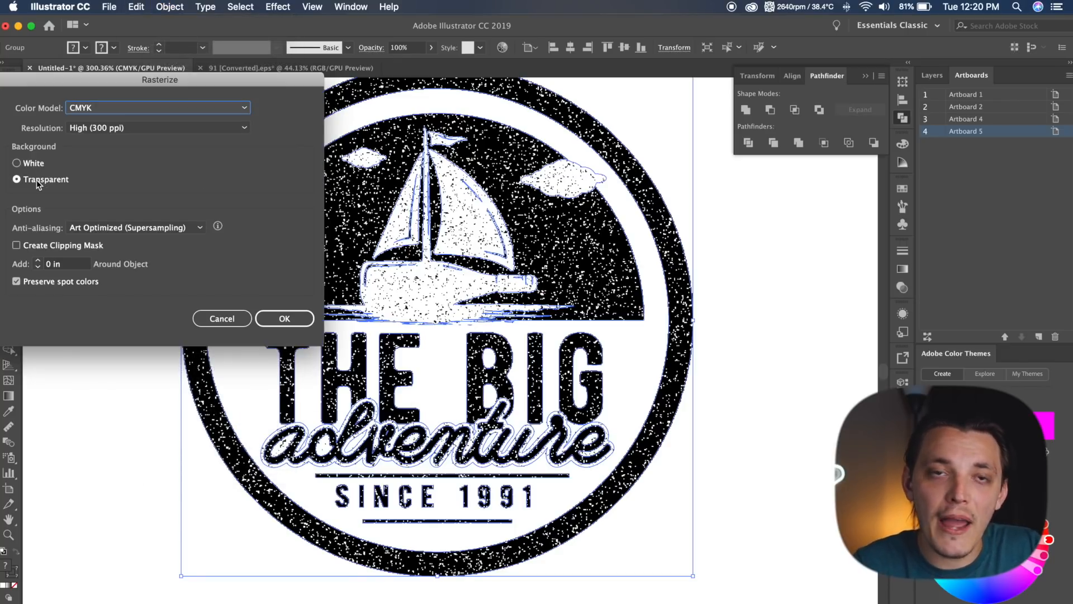
pyautogui.click(284, 318)
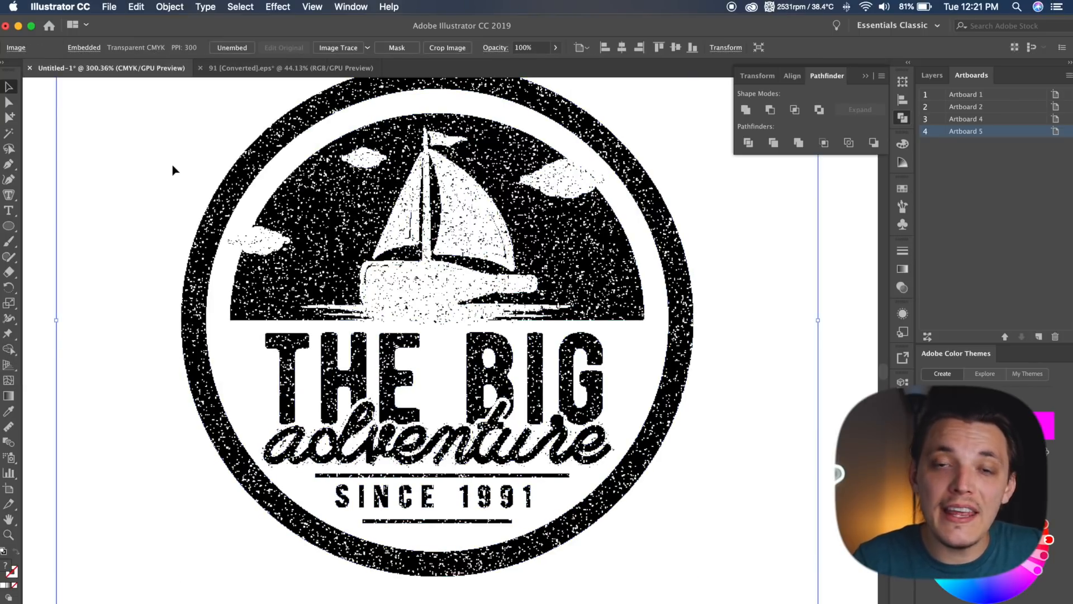
pyautogui.click(338, 47)
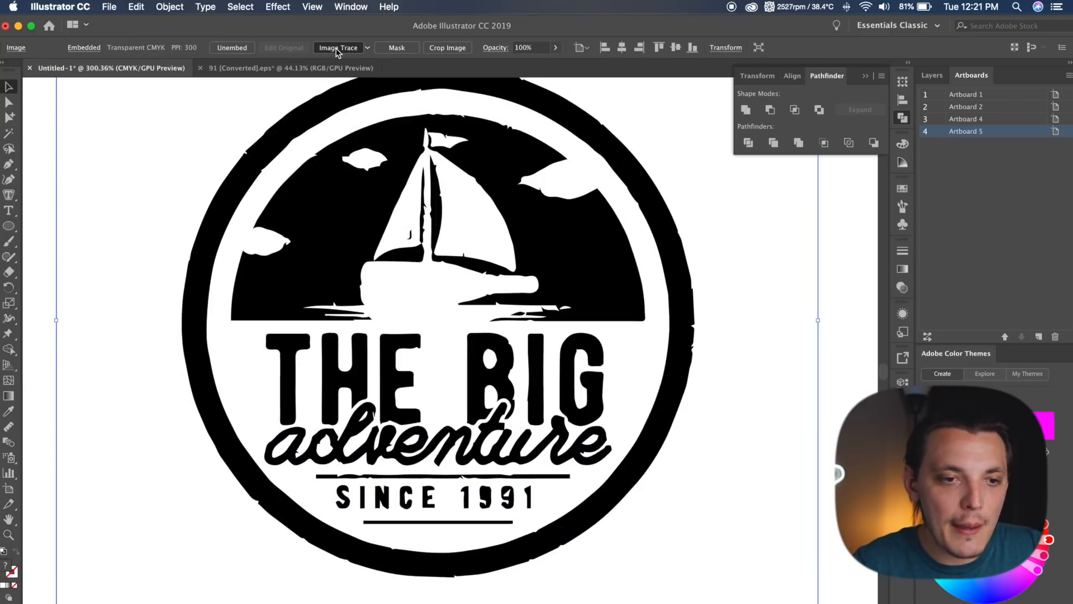
# Retune the Image Trace to threshold 135, paths 81%, corners 75%, ignoring white
pyautogui.click(338, 47)
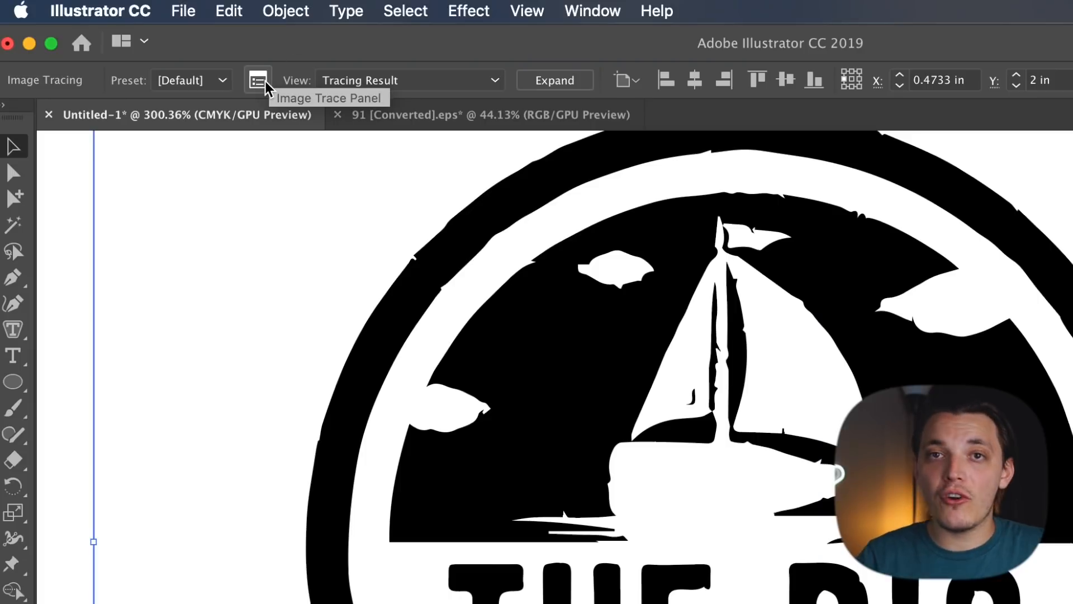
pyautogui.click(258, 80)
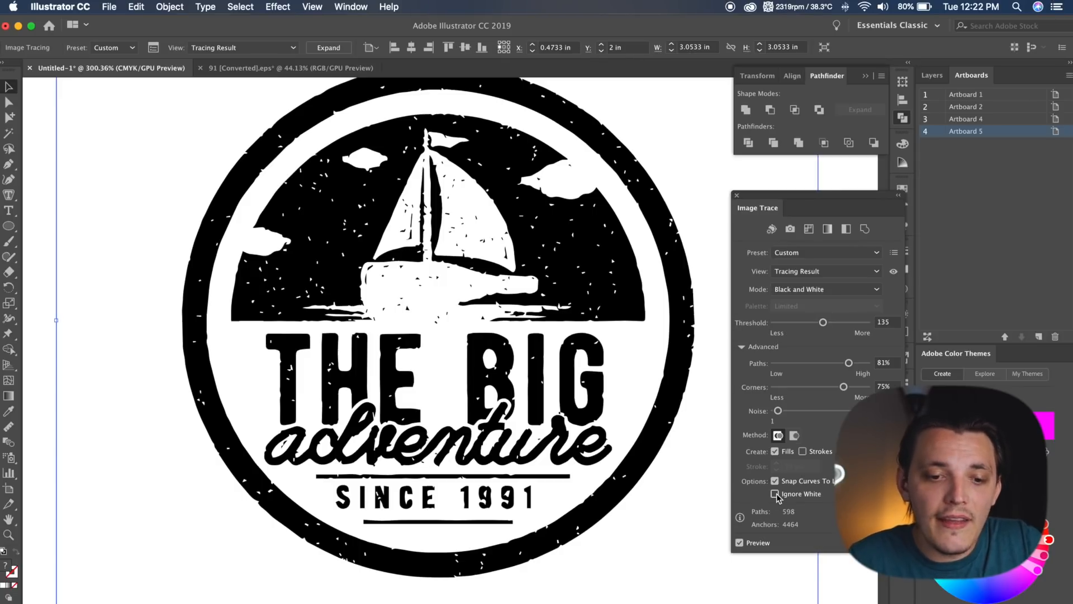
pyautogui.click(775, 494)
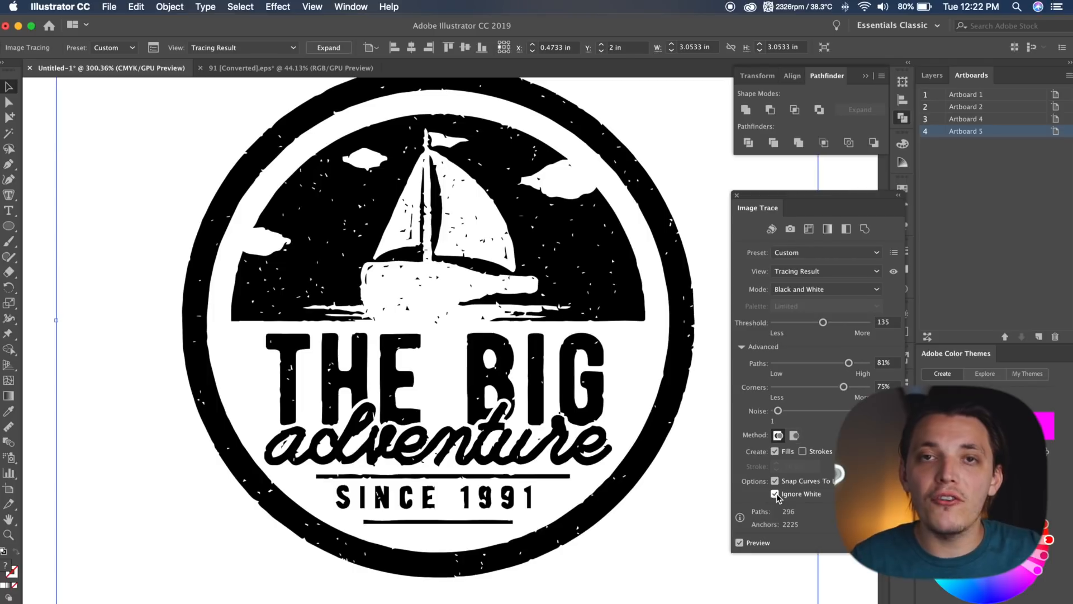